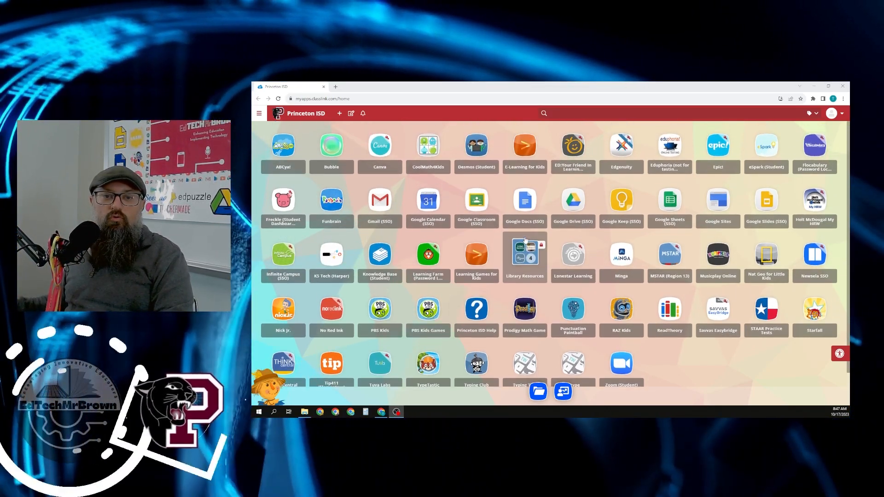
Launch TexQuest Elementary from the ClassLink Library Resources folder.
left_click(524, 257)
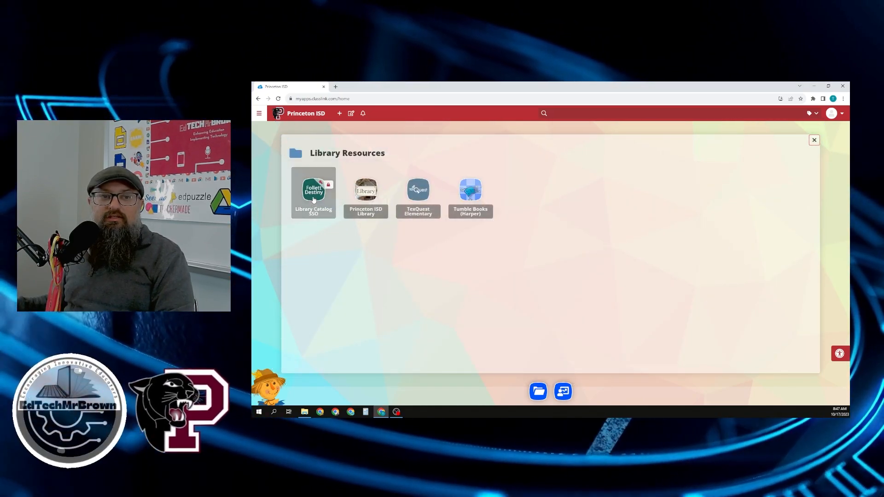
left_click(313, 190)
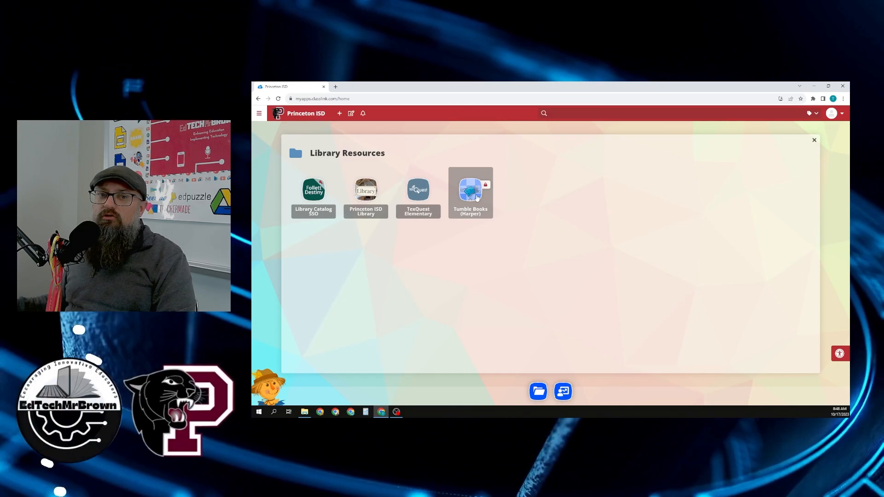
left_click(471, 189)
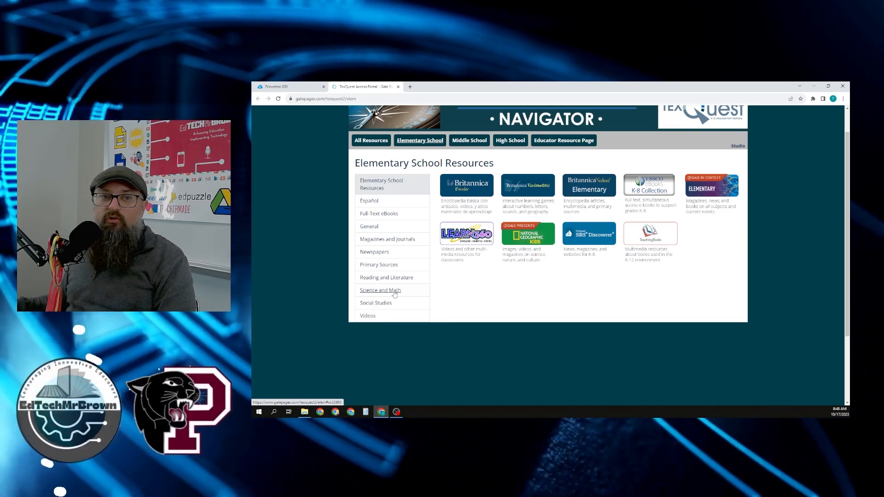
Show the Middle School resources filtered to Science and Math.
left_click(469, 140)
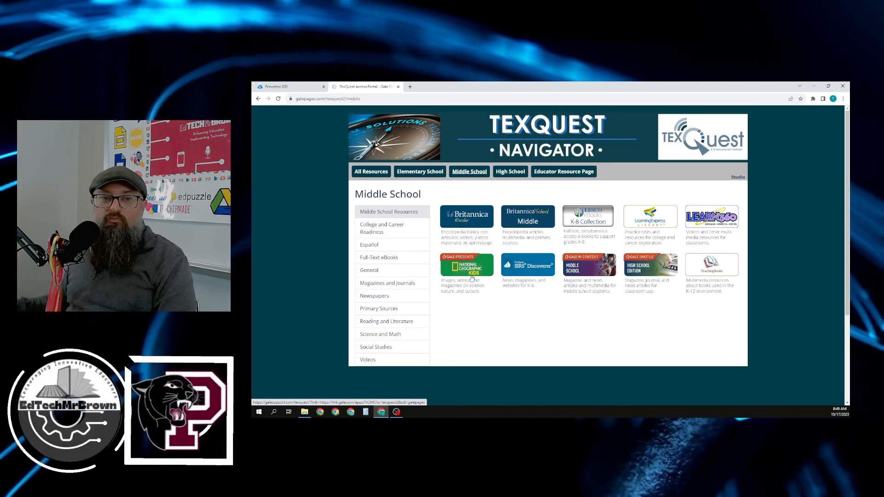
left_click(380, 334)
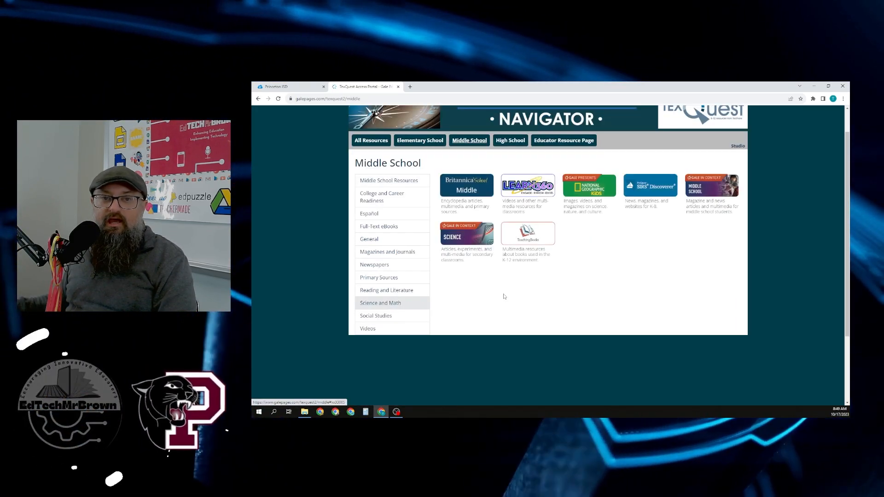
mouse_move(677, 233)
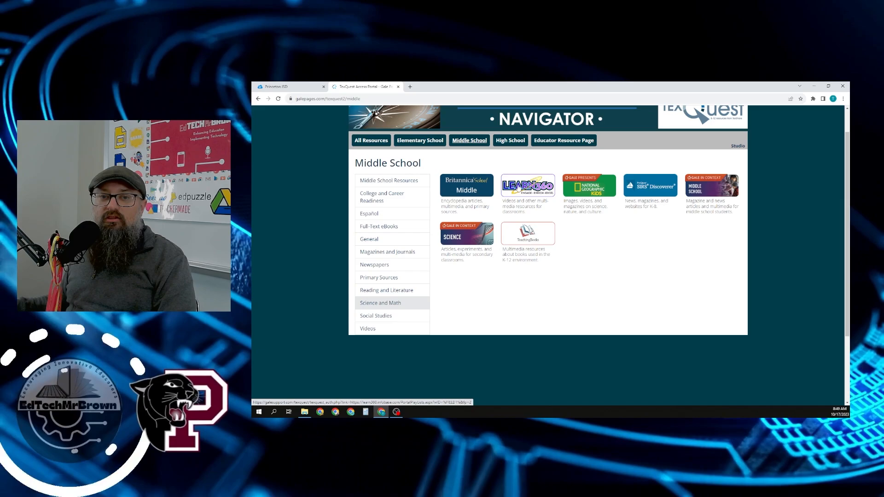
mouse_move(602, 241)
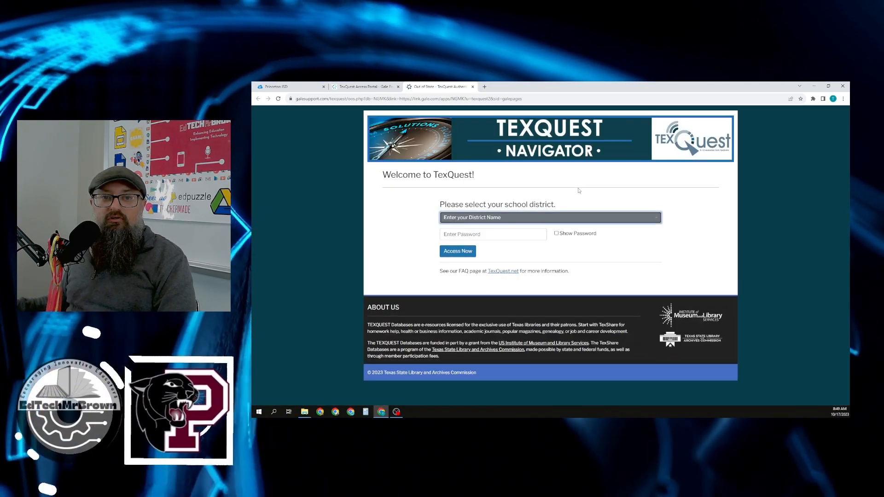
Sign in to TexQuest as Princeton ISD with the district password shown as readable text.
left_click(492, 234)
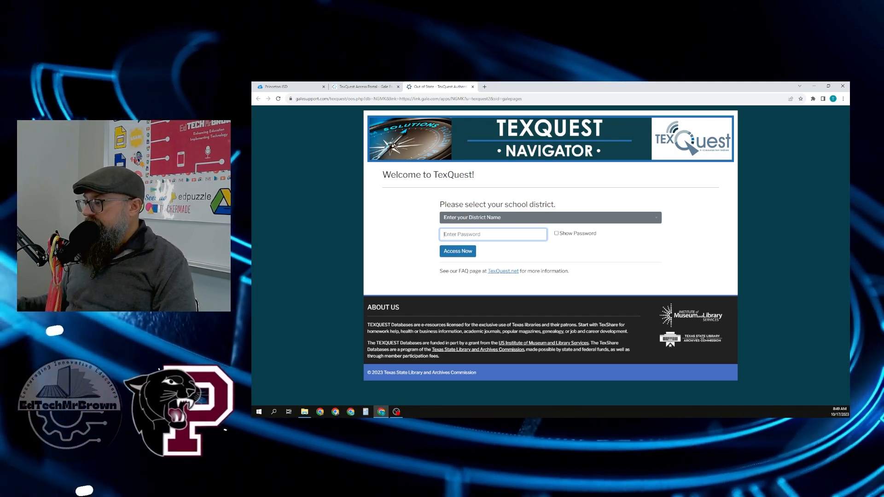
type(".")
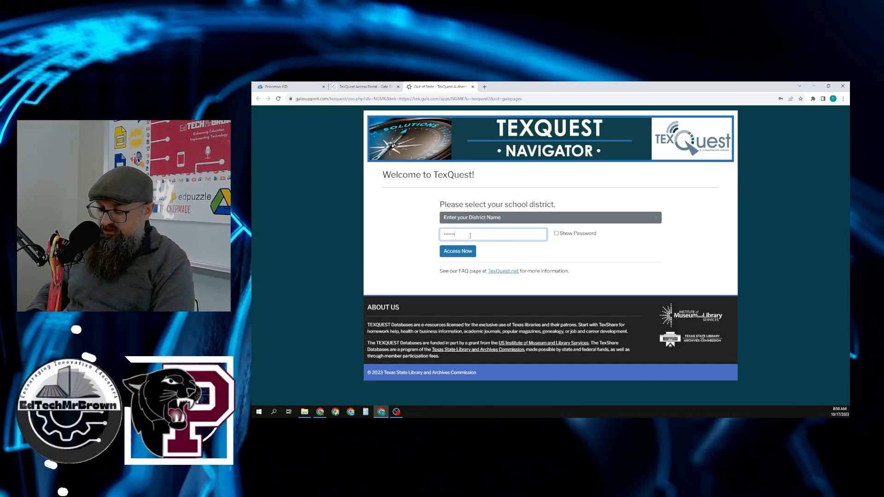
left_click(549, 217)
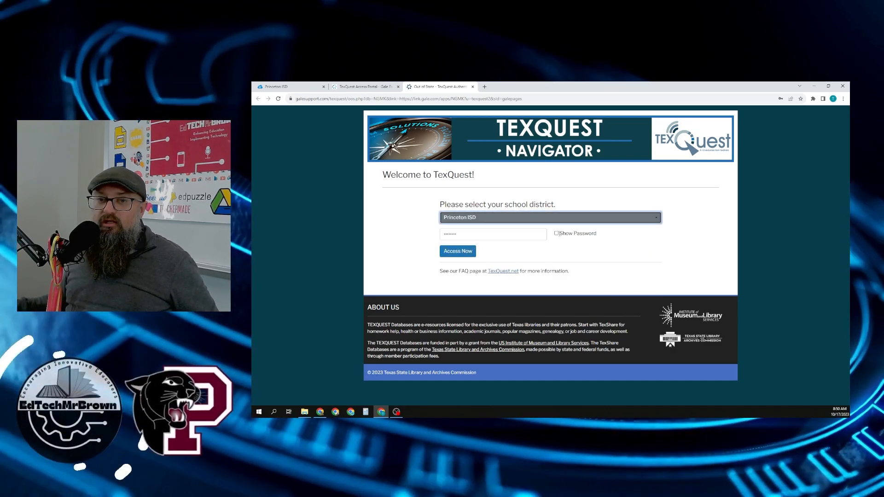
left_click(556, 233)
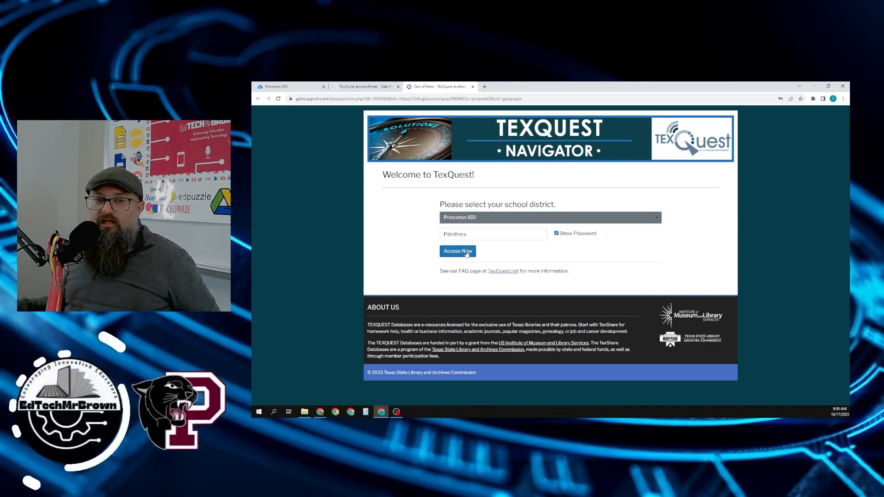
left_click(458, 251)
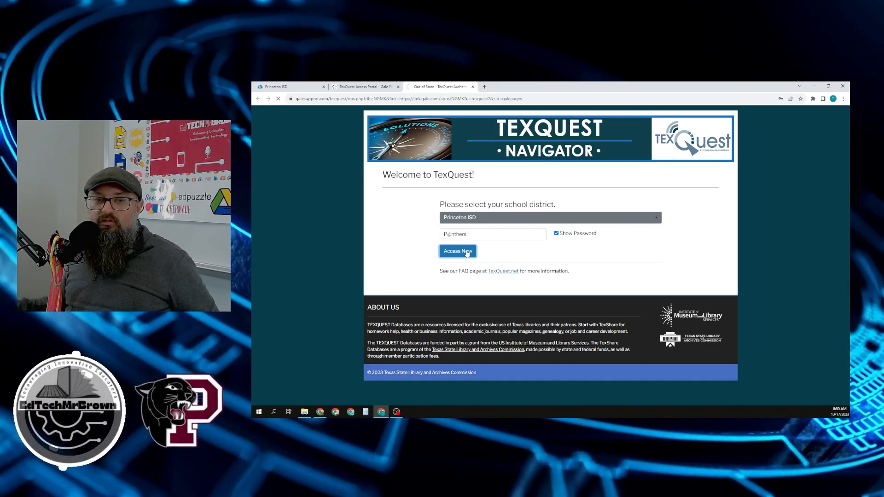
left_click(458, 250)
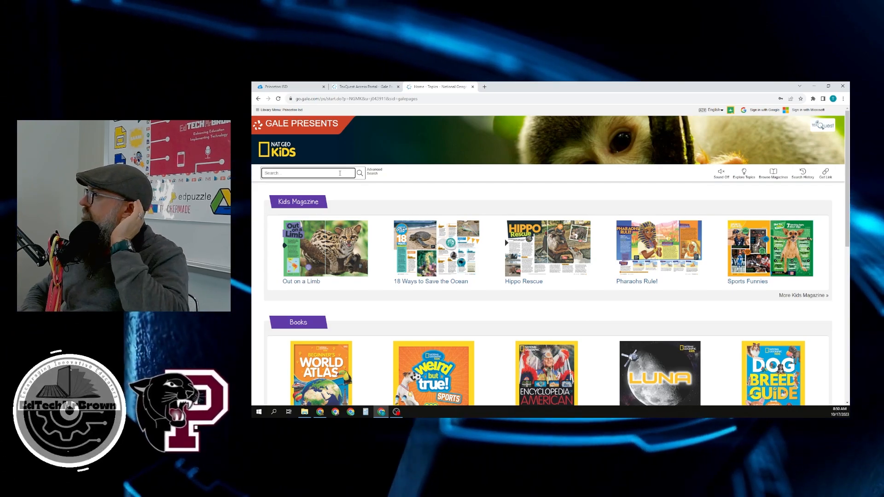
Search Nat Geo Kids for 'erosion' and open the Soil Erosion result.
type("erosion")
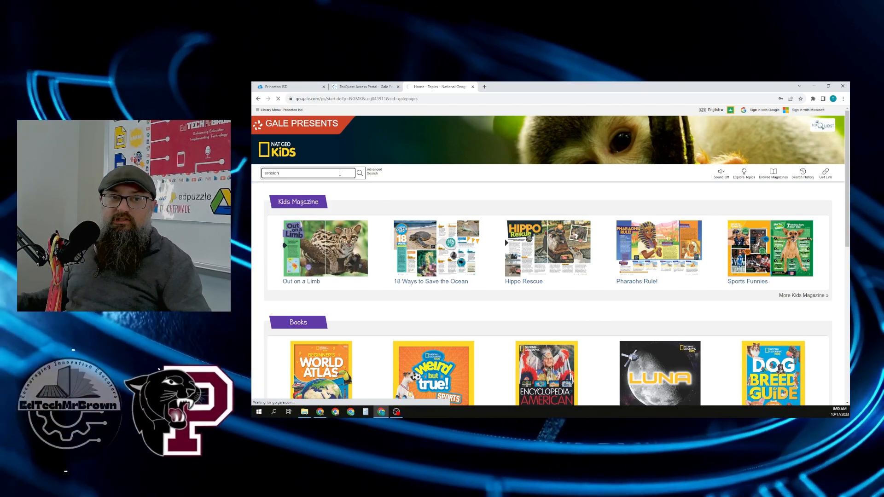
left_click(360, 173)
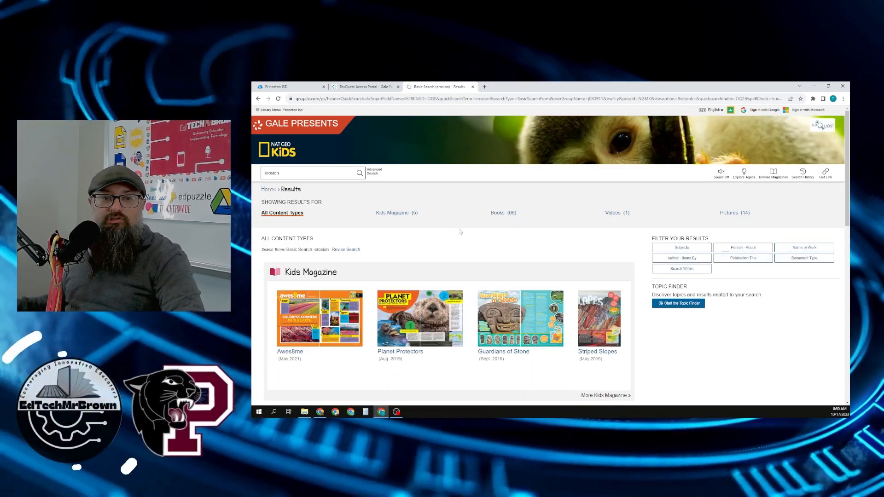
scroll("down", 3)
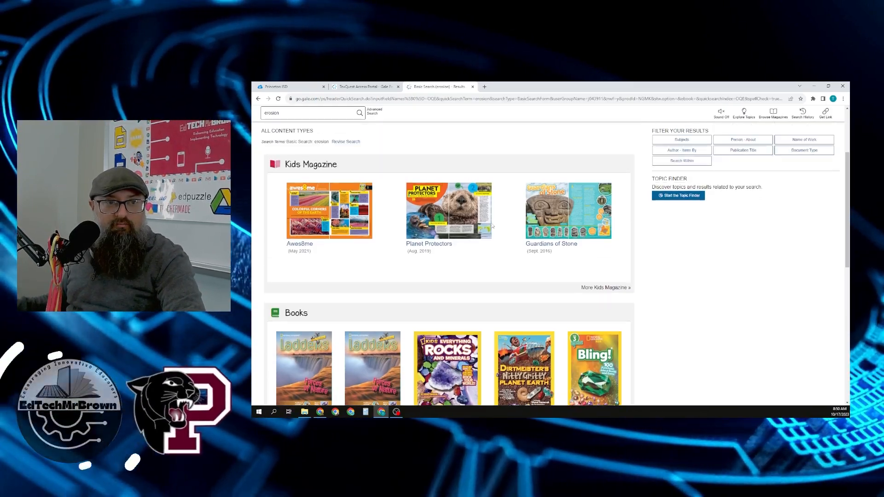
scroll("down", 3)
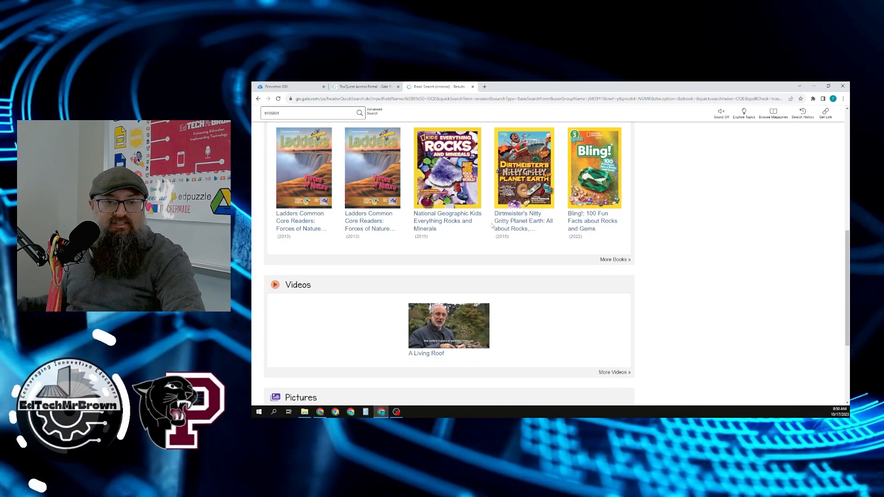
scroll("down", 3)
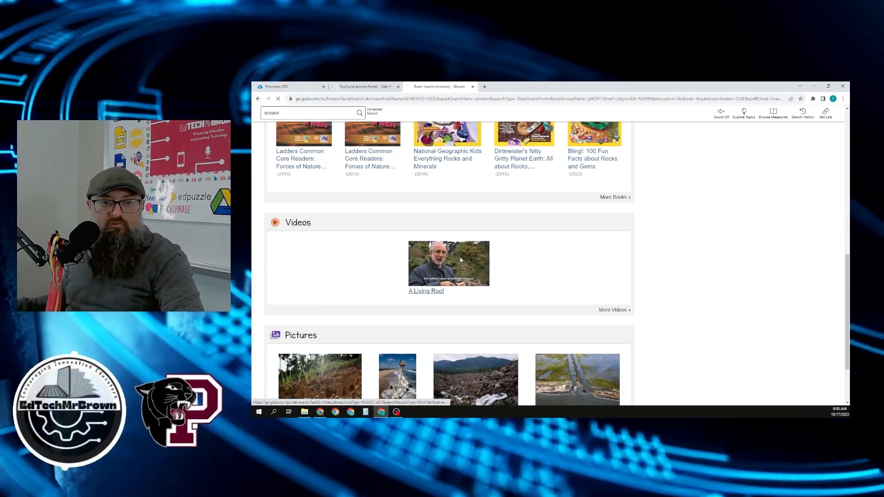
left_click(448, 263)
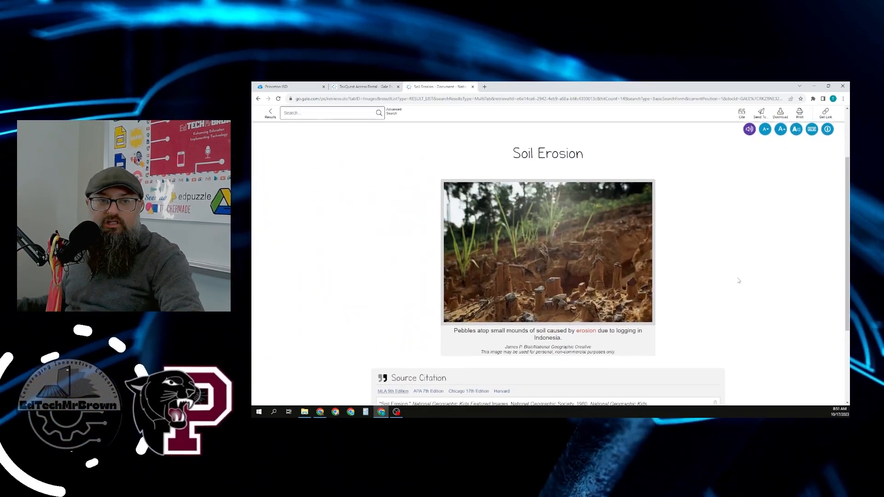
Scroll the Soil Erosion page down to its source citation.
scroll("down", 3)
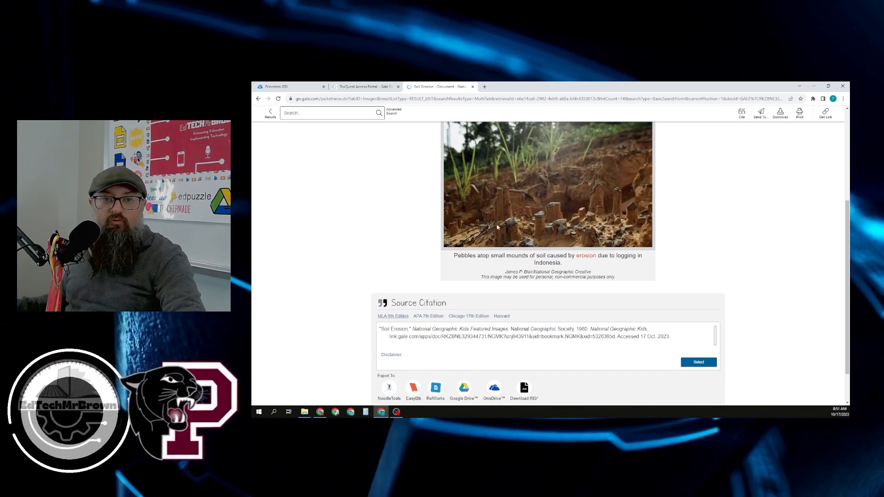
mouse_move(511, 216)
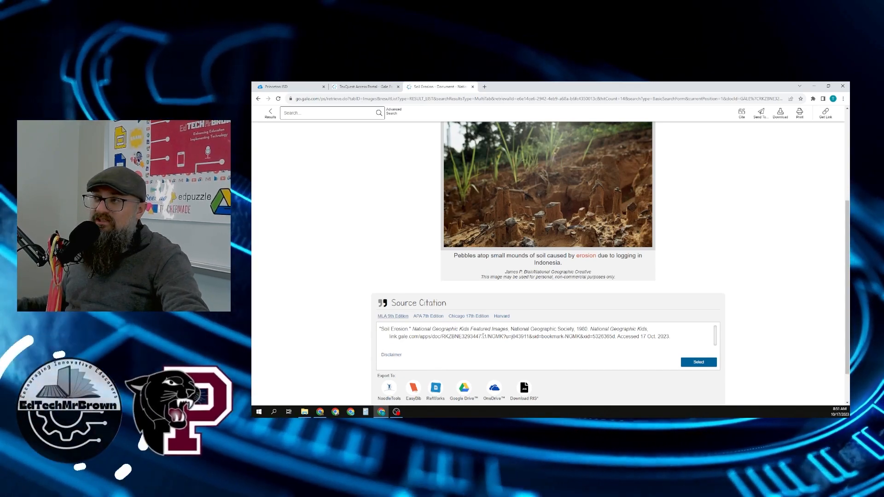
scroll("down", 3)
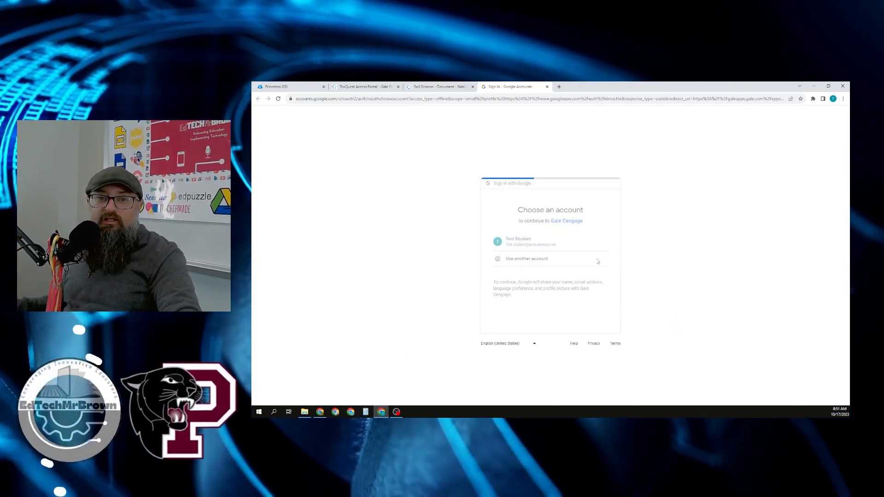
Allow Gale Cengage access with the student Google account, then view Google Drive.
left_click(549, 241)
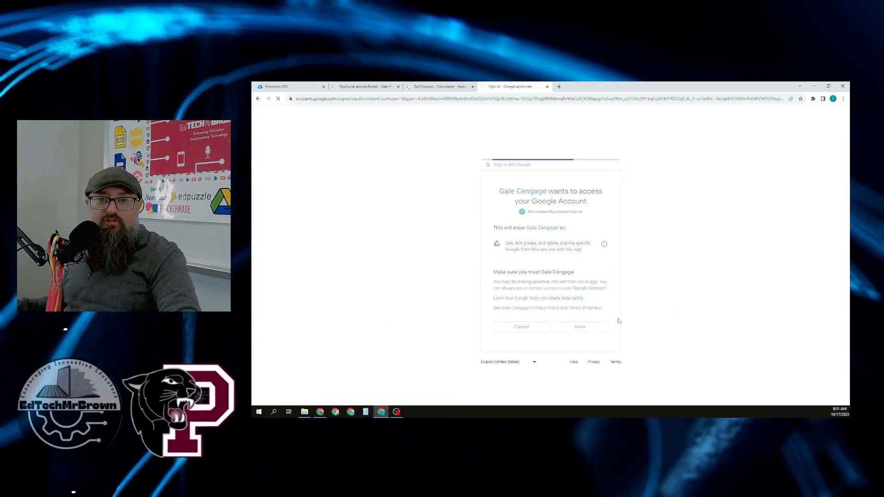
left_click(579, 326)
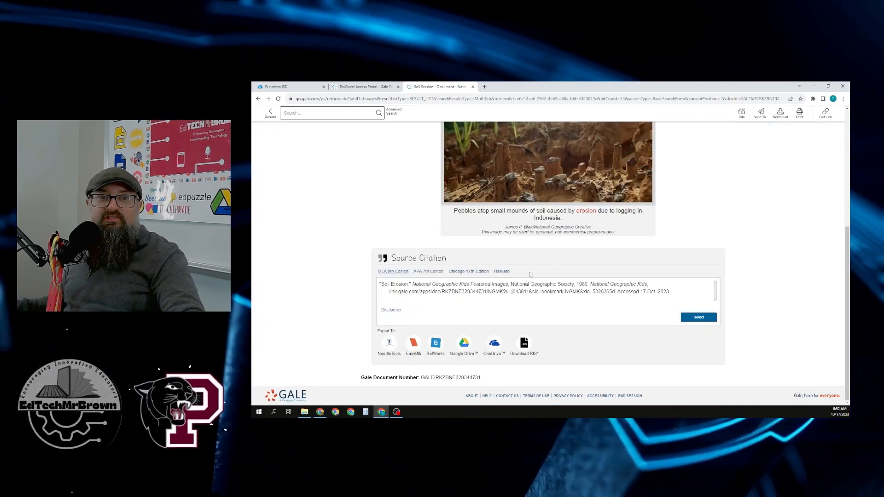
left_click(559, 87)
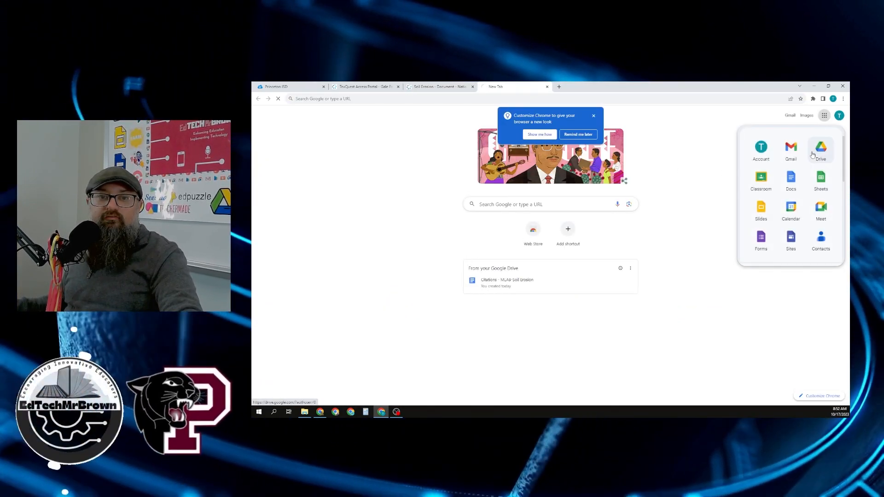
left_click(821, 147)
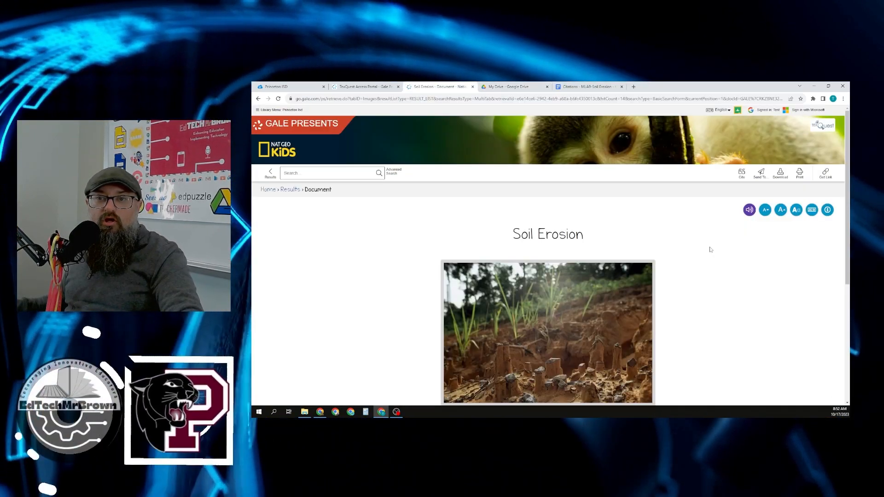
scroll("down", 3)
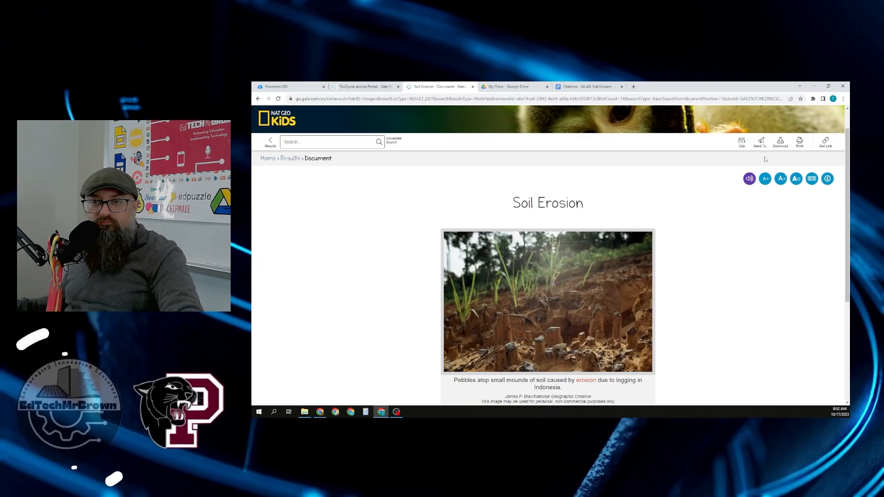
Send the Soil Erosion photo document to Google Drive and view the saved copy.
left_click(761, 141)
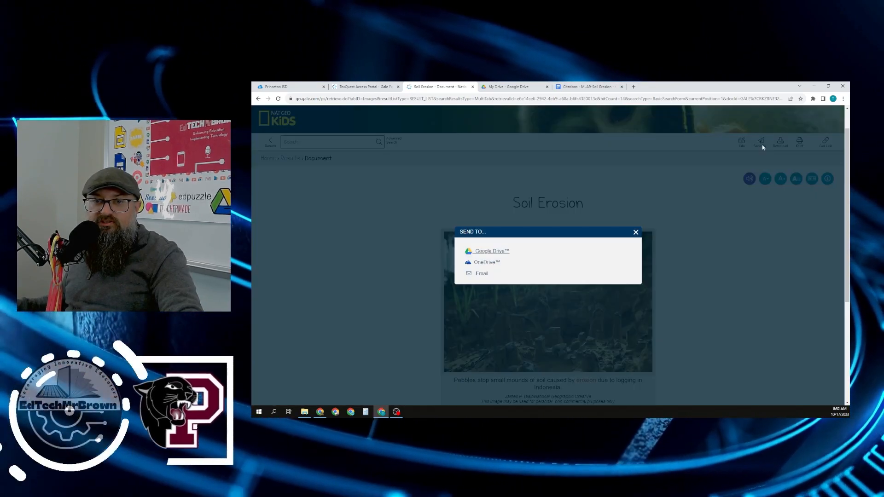
left_click(491, 251)
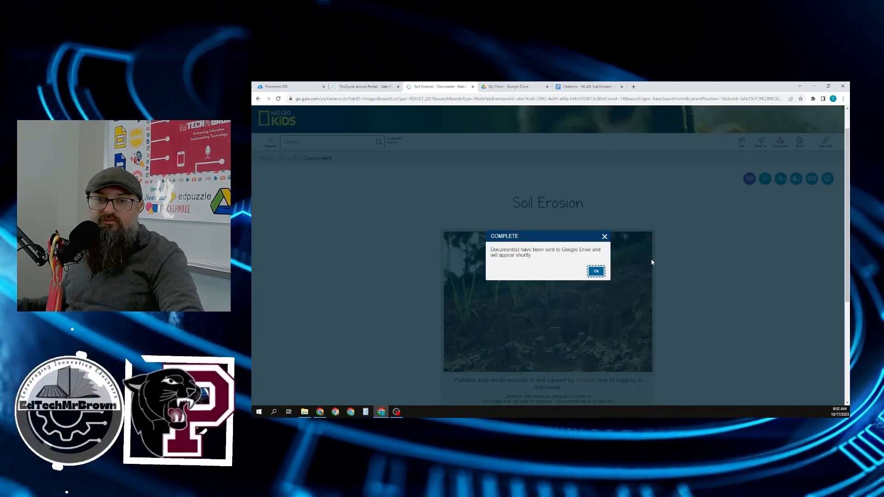
left_click(596, 271)
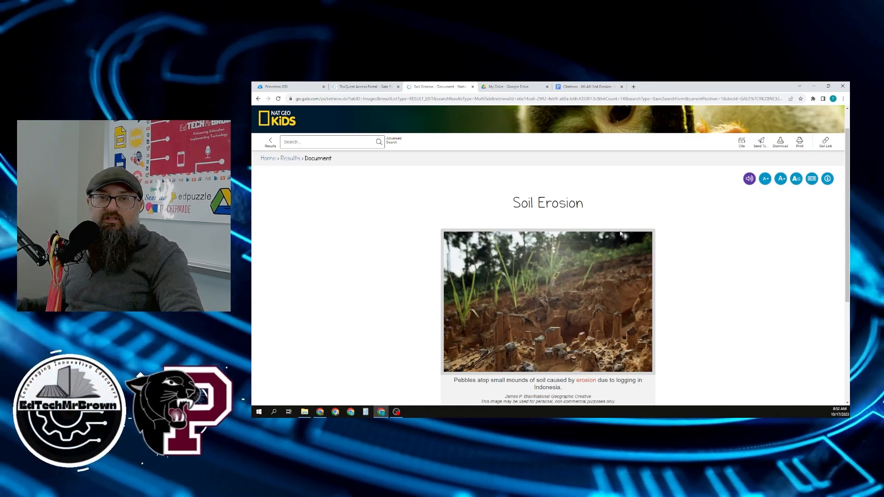
left_click(514, 86)
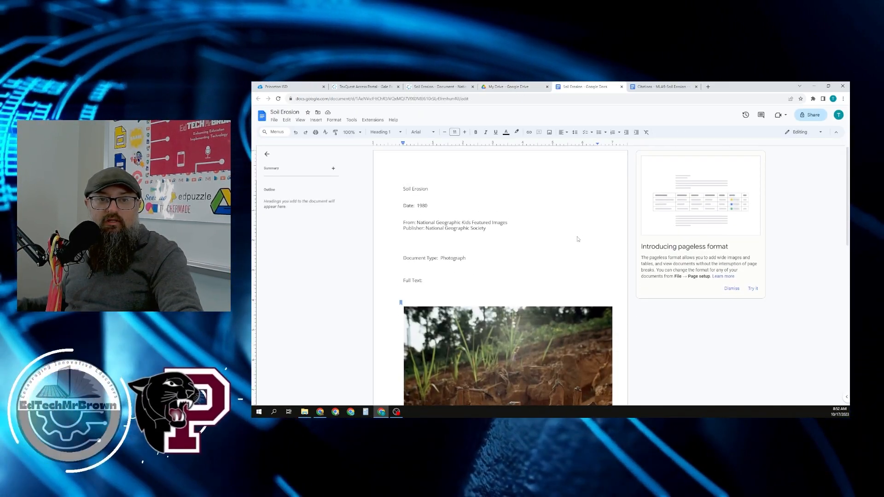
Scroll through the saved Soil Erosion Google Doc.
scroll("down", 3)
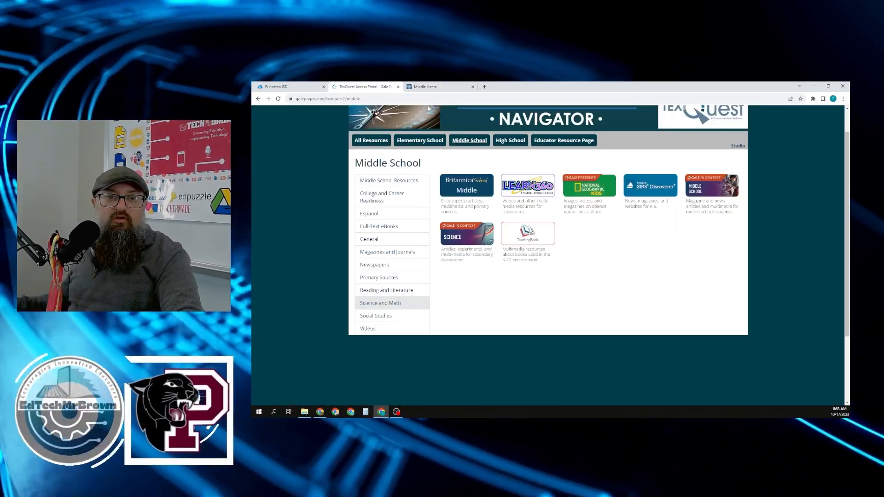
Search Britannica School Middle for erosion and view the erosion (geology) article in a new tab.
left_click(466, 185)
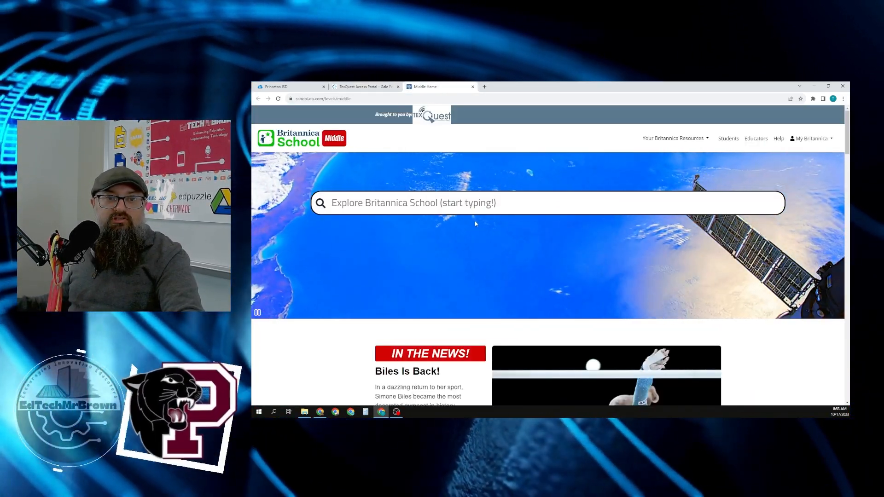
type("e")
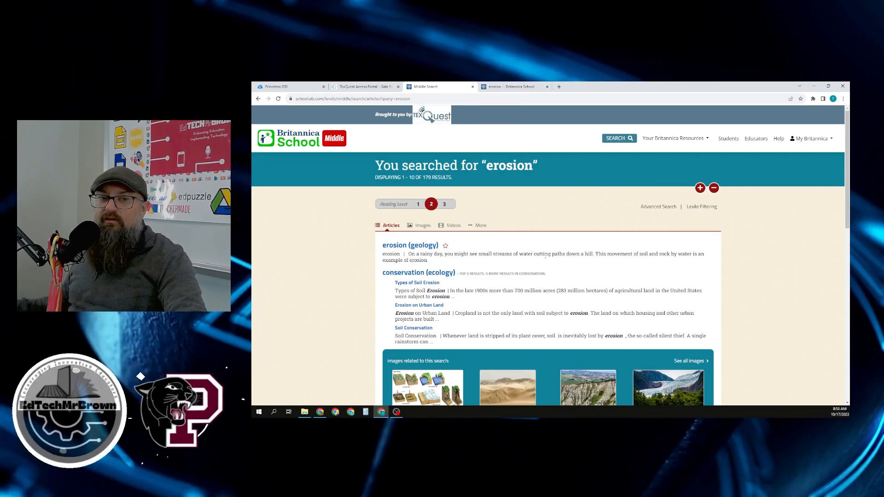
right_click(410, 245)
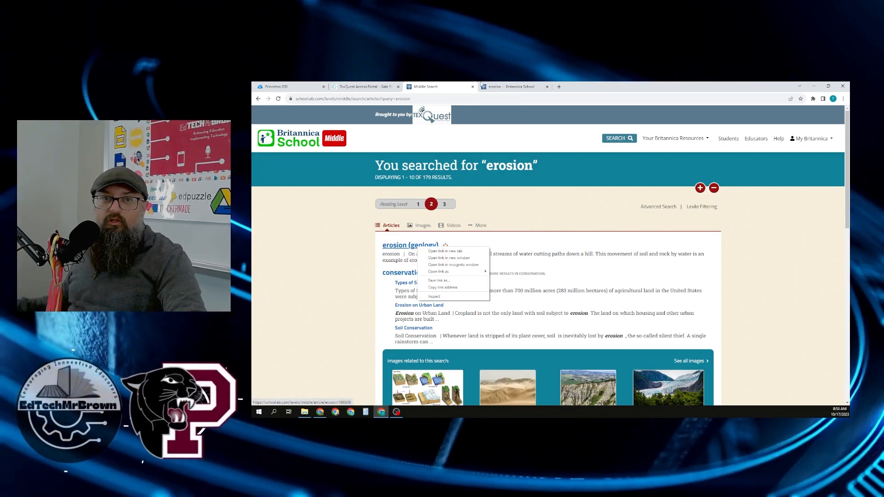
left_click(445, 251)
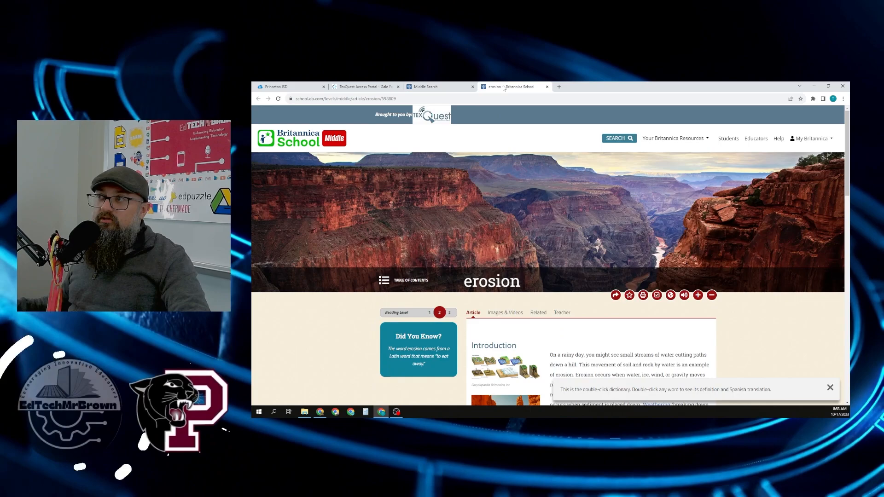
left_click(830, 388)
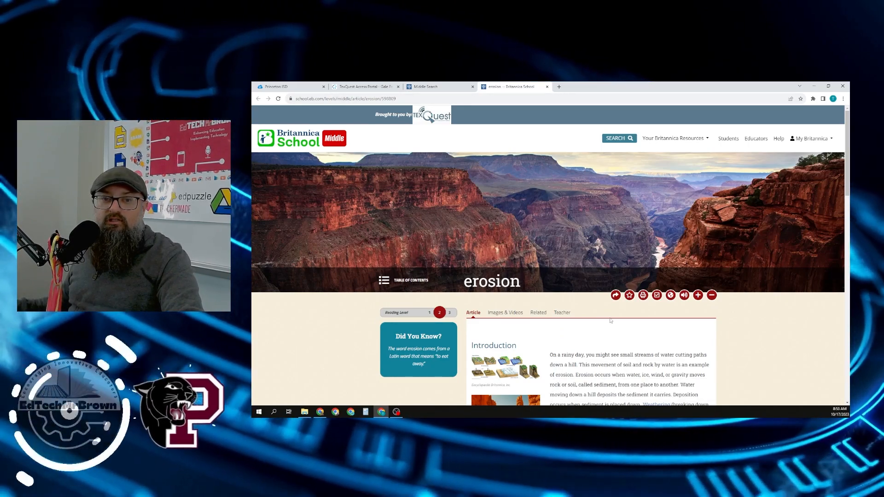
scroll("down", 3)
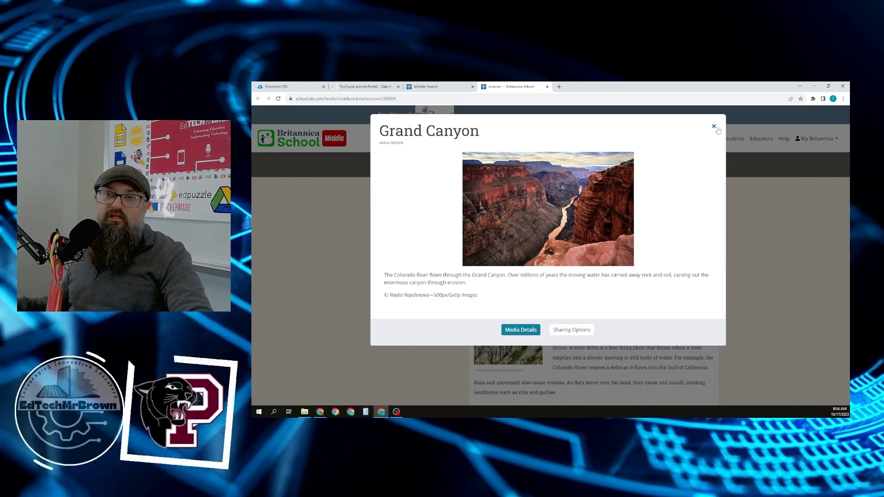
left_click(714, 126)
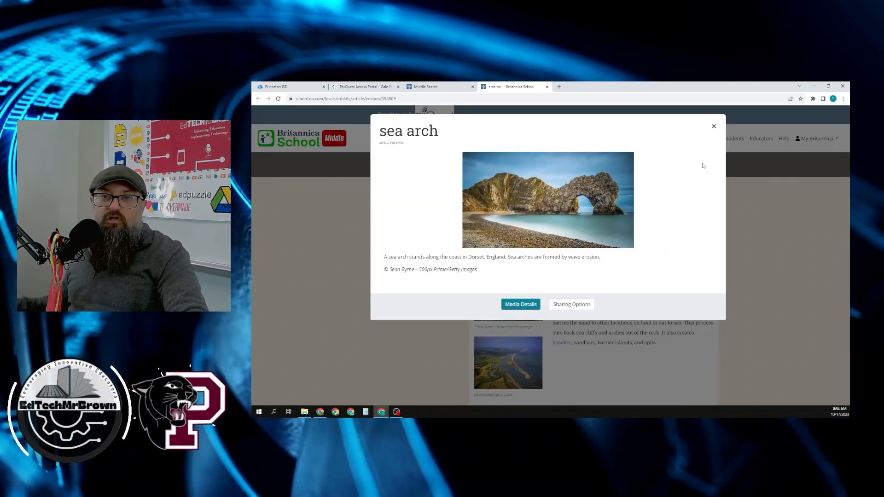
left_click(713, 127)
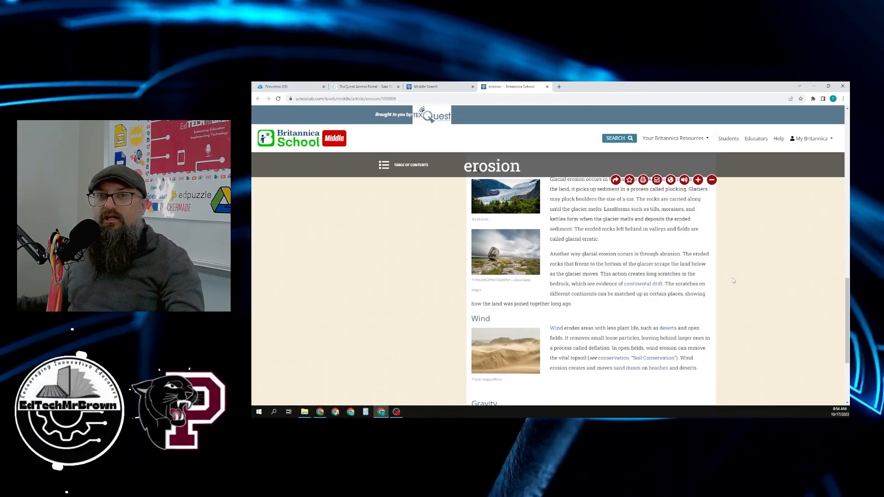
scroll("up", 3)
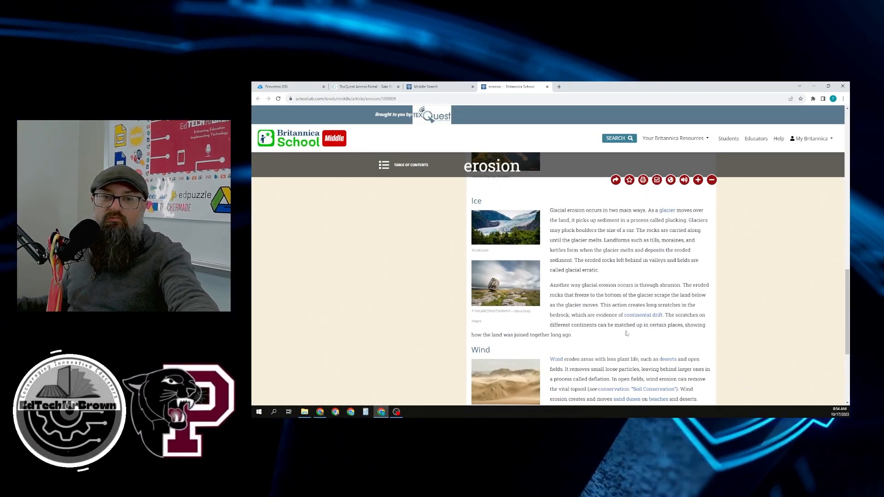
scroll("down", 3)
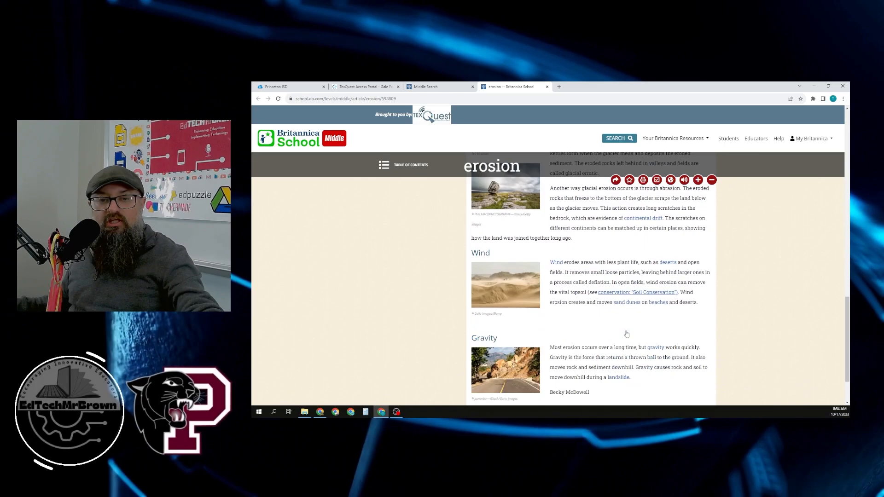
scroll("down", 3)
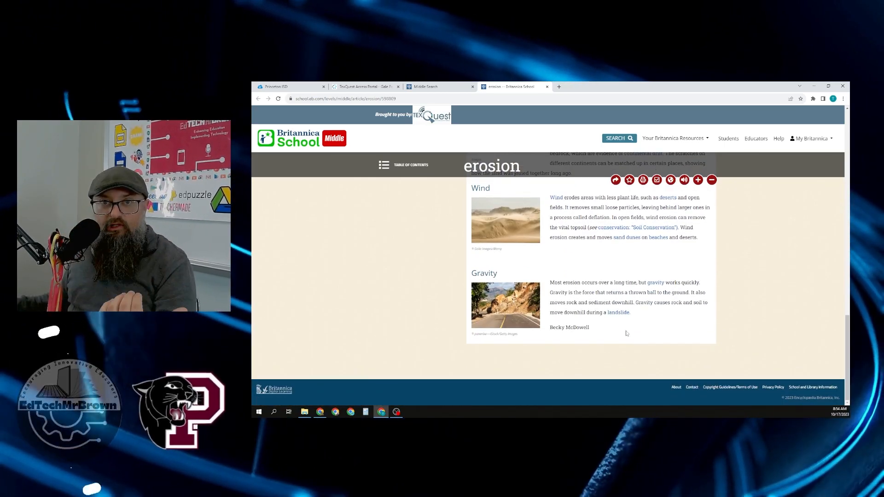
scroll("up", 3)
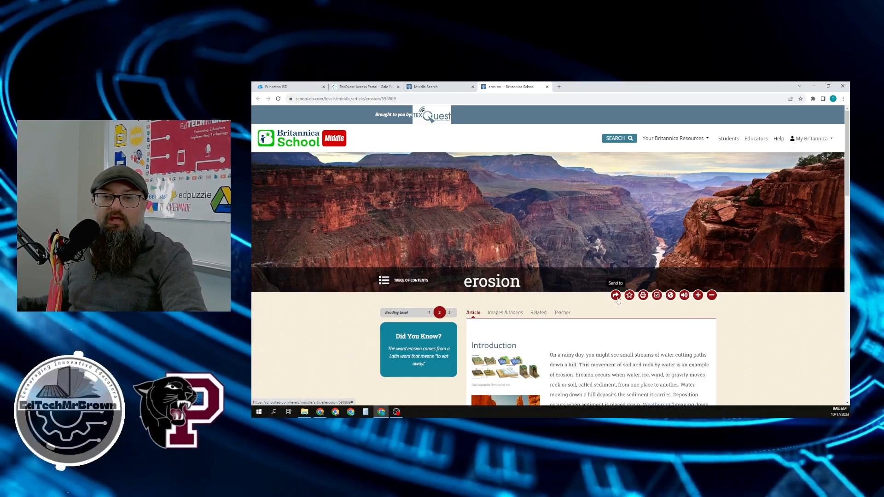
Send the Britannica erosion article to Google Drive, allowing account access, and view the saved doc.
left_click(617, 295)
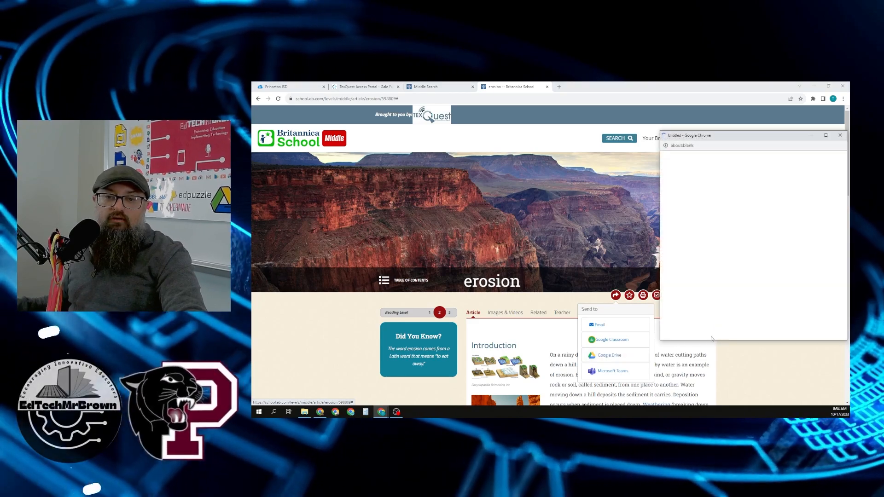
left_click(609, 356)
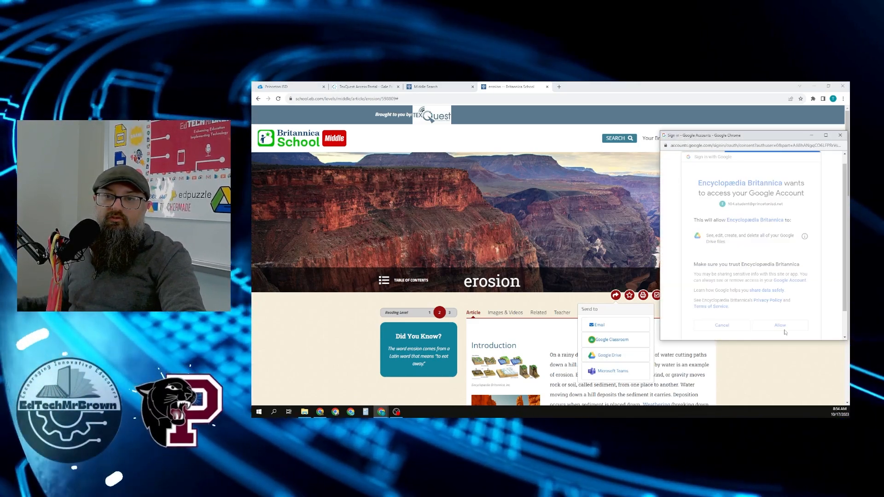
left_click(780, 325)
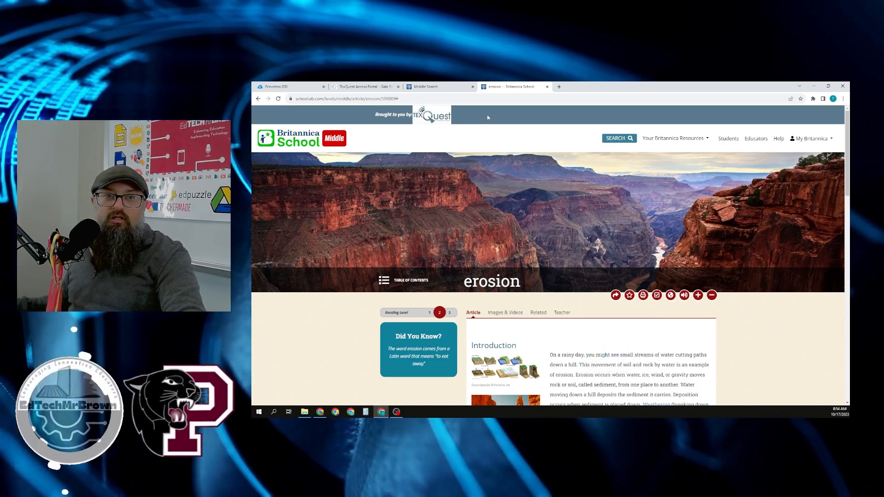
left_click(559, 86)
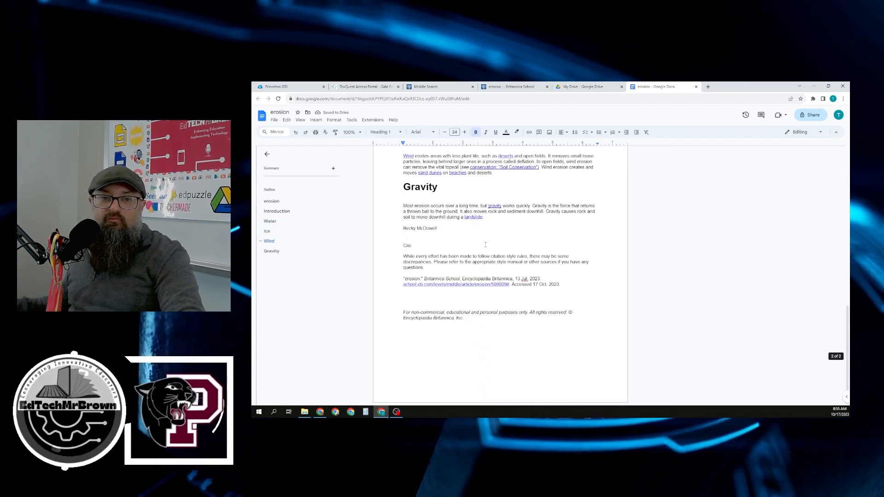
Check the erosion doc's Gravity section and citation, then close the Docs tab.
scroll("up", 3)
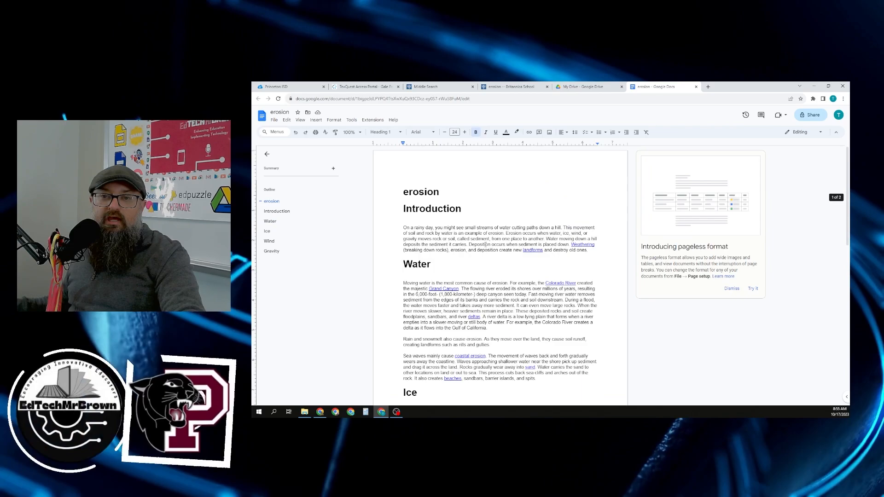
left_click(586, 87)
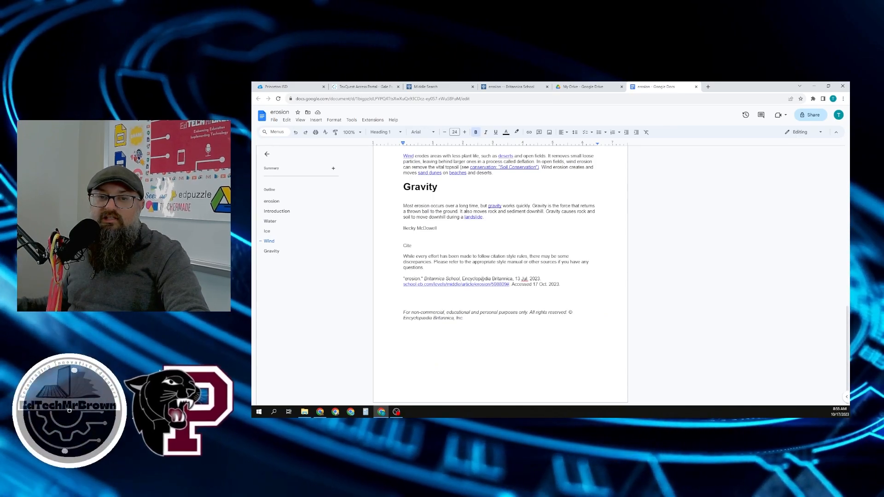
left_click(441, 87)
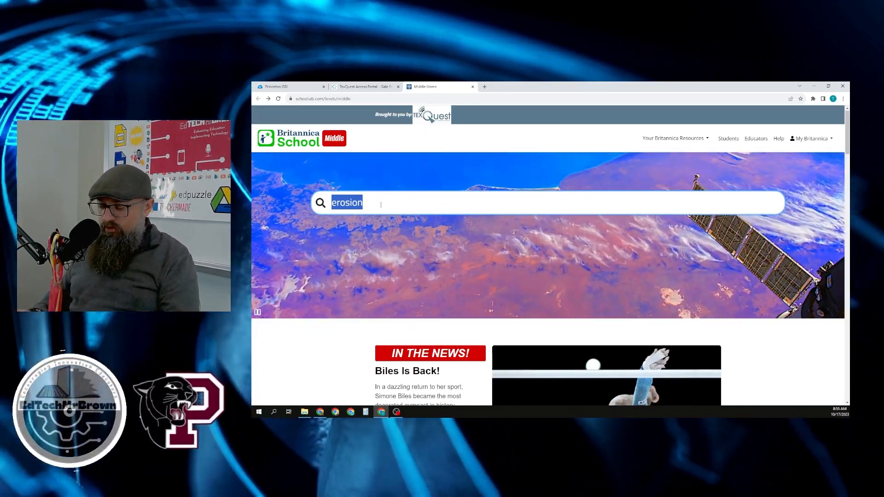
Search Britannica for Edgar Allan Poe and open the Historic Baltimore result.
key("Return")
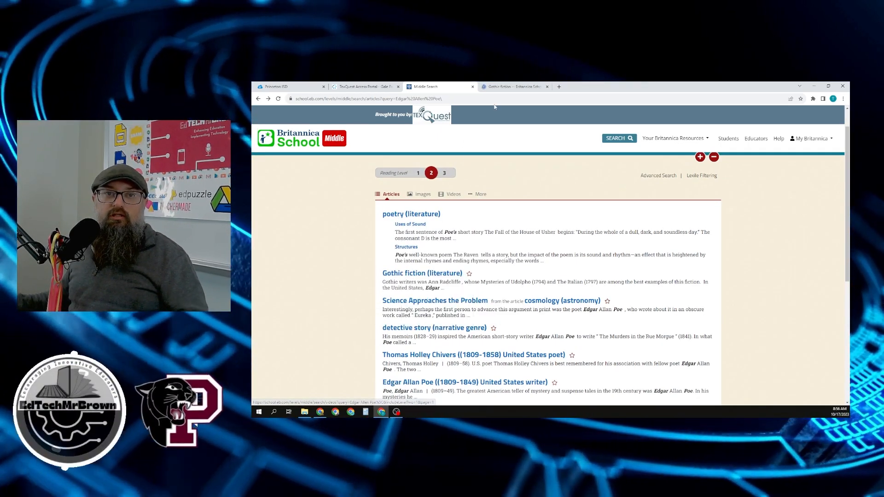
left_click(422, 273)
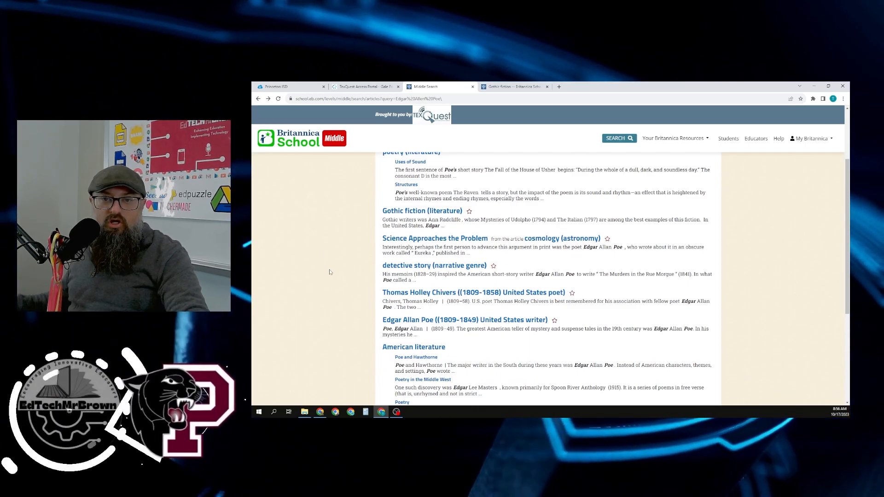
scroll("down", 3)
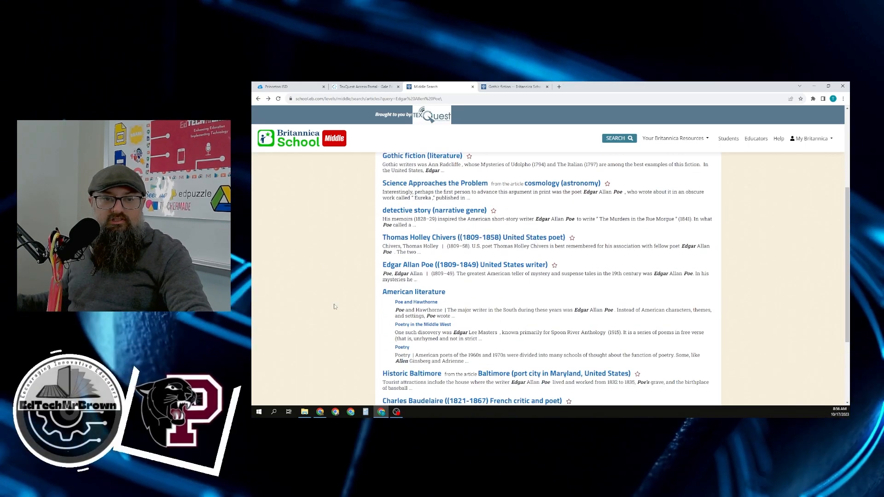
scroll("down", 3)
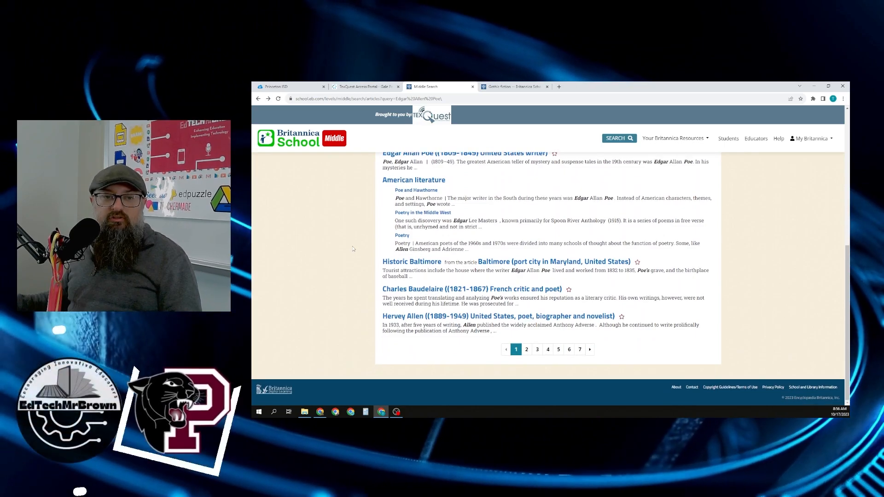
mouse_move(412, 262)
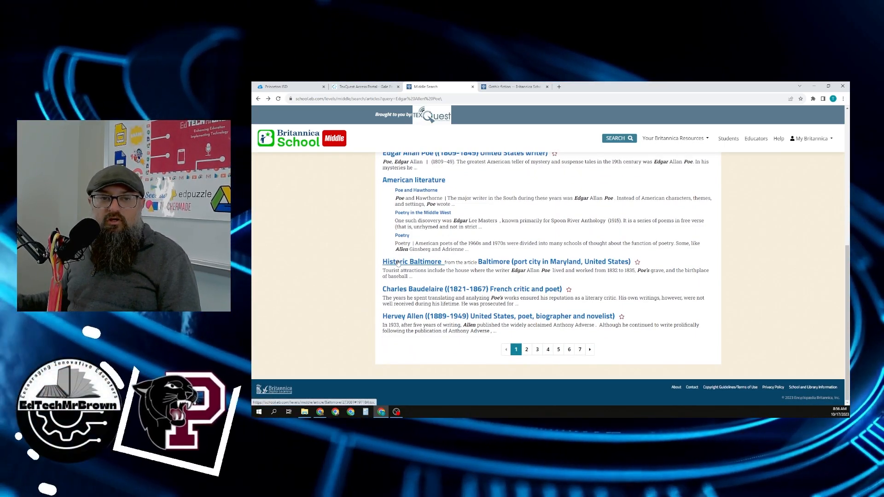
left_click(411, 261)
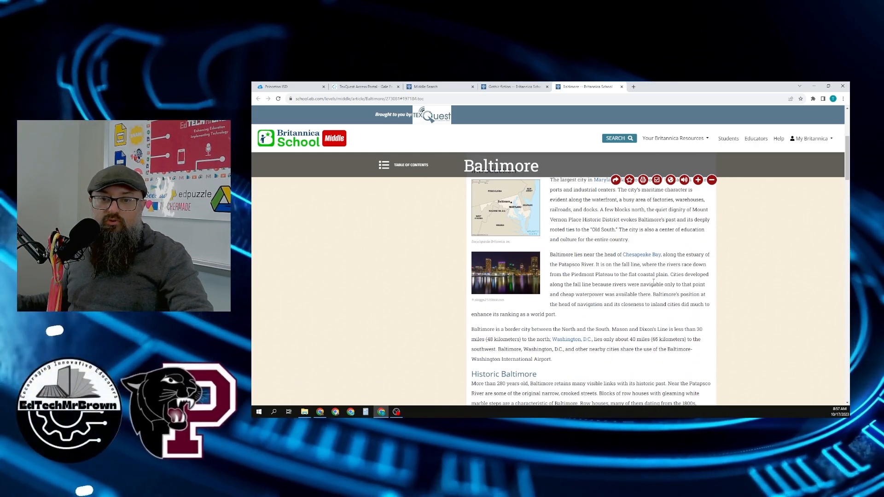
Locate Poe's mentions in the Baltimore article, then leave it for the results.
scroll("down", 3)
type("poe")
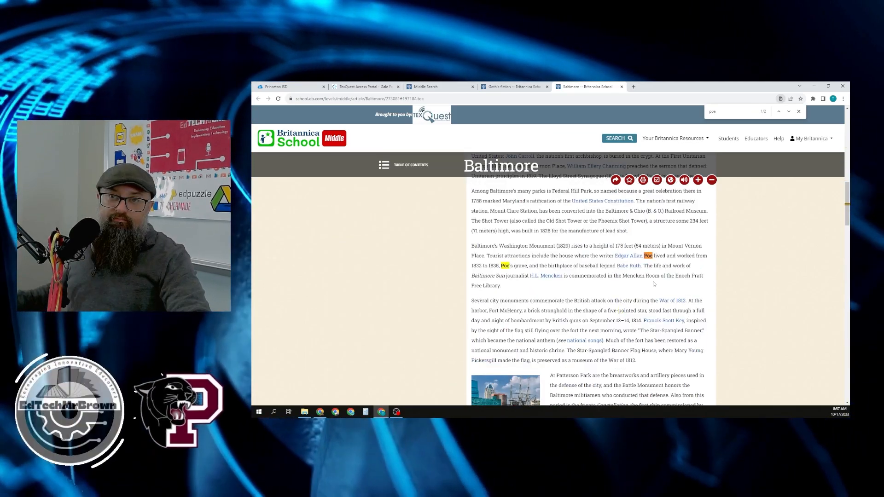
mouse_move(629, 265)
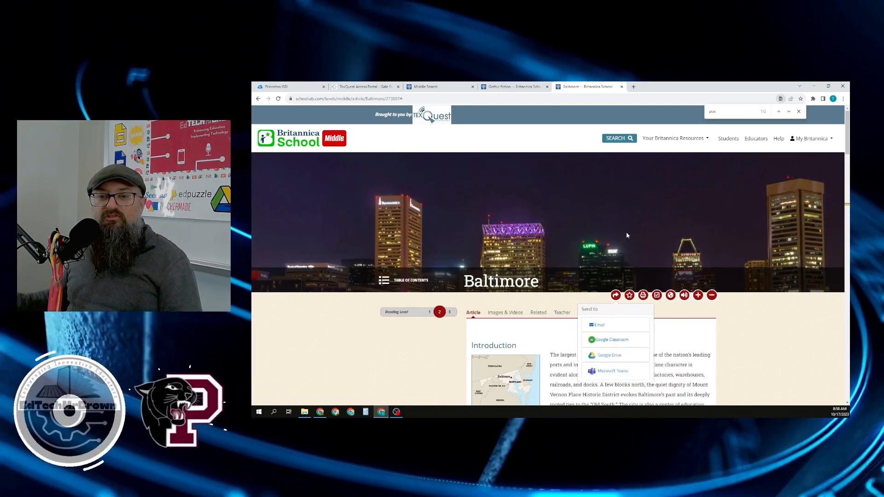
left_click(609, 354)
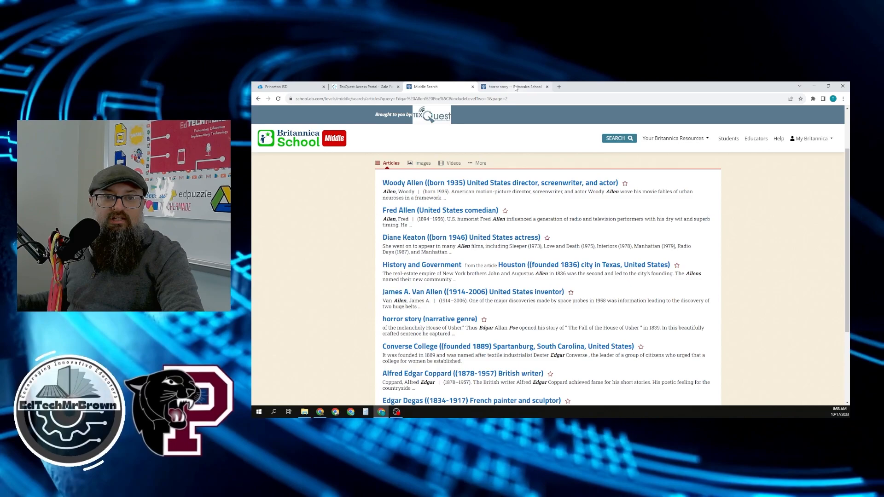
mouse_move(513, 86)
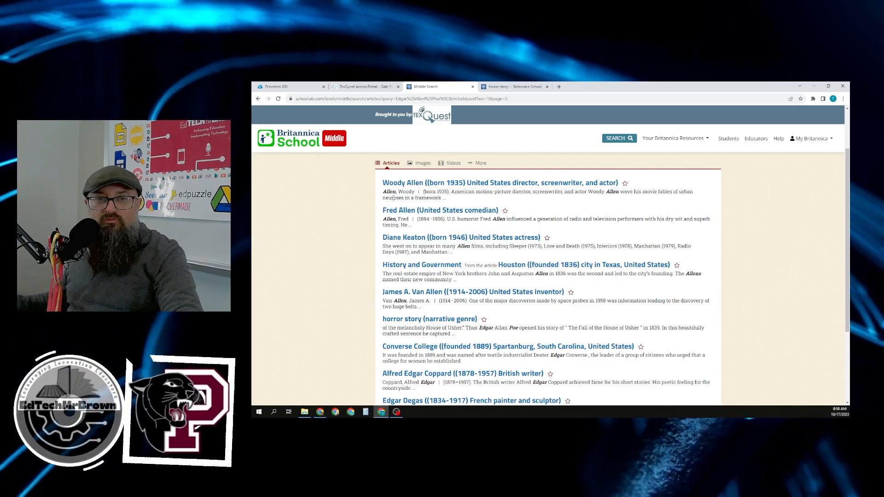
Find Poe in the horror story article, check its Send to options, and return to results.
left_click(430, 318)
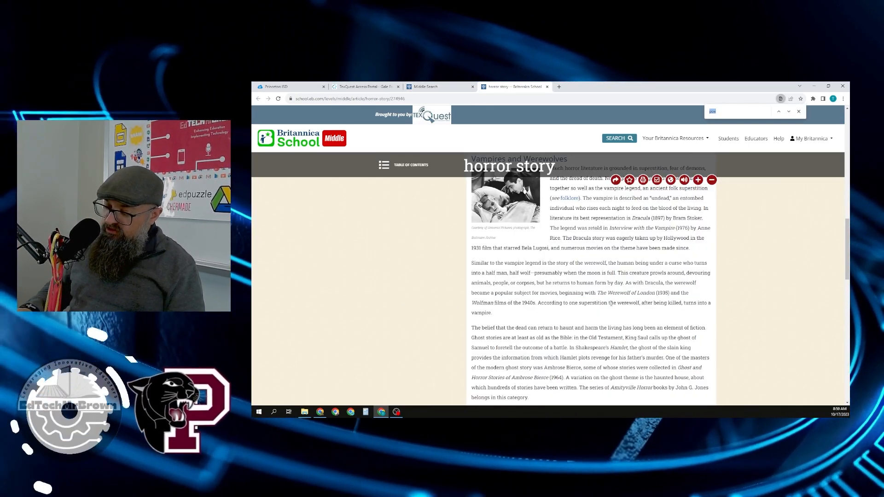
key("ctrl+f")
type("poe")
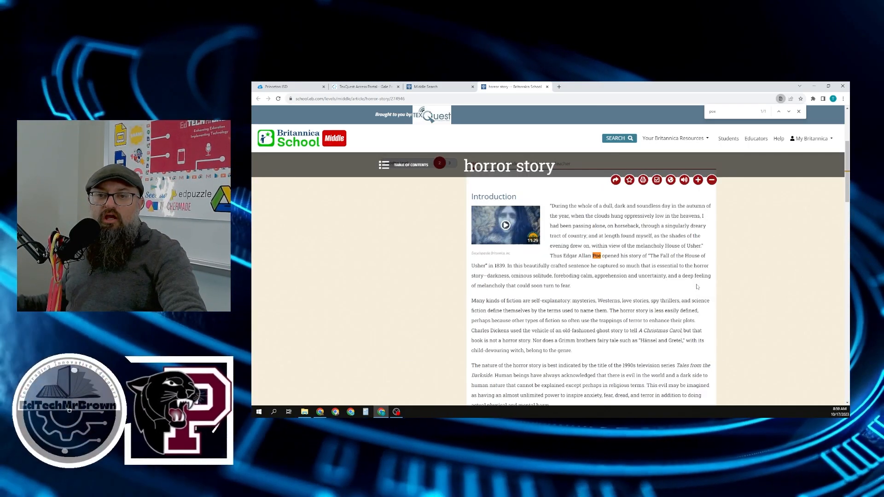
left_click(616, 295)
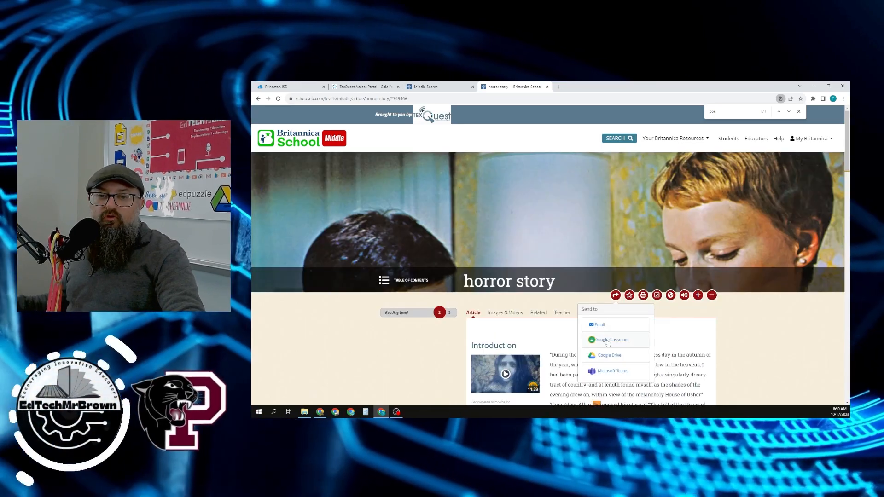
left_click(611, 340)
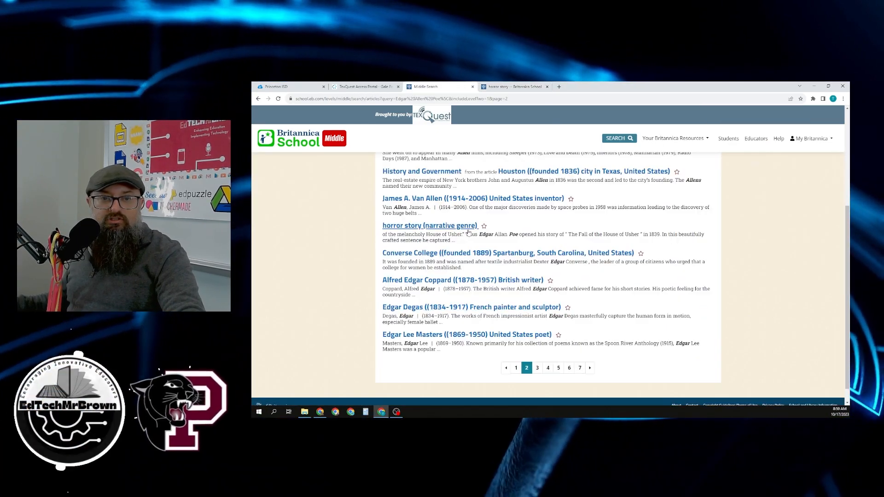
Move through the Poe result pages and land back on page one.
left_click(537, 367)
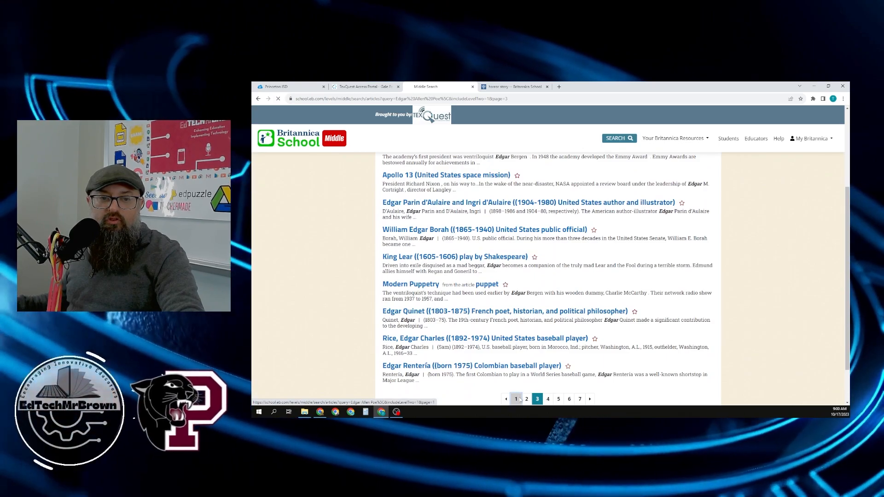
left_click(516, 399)
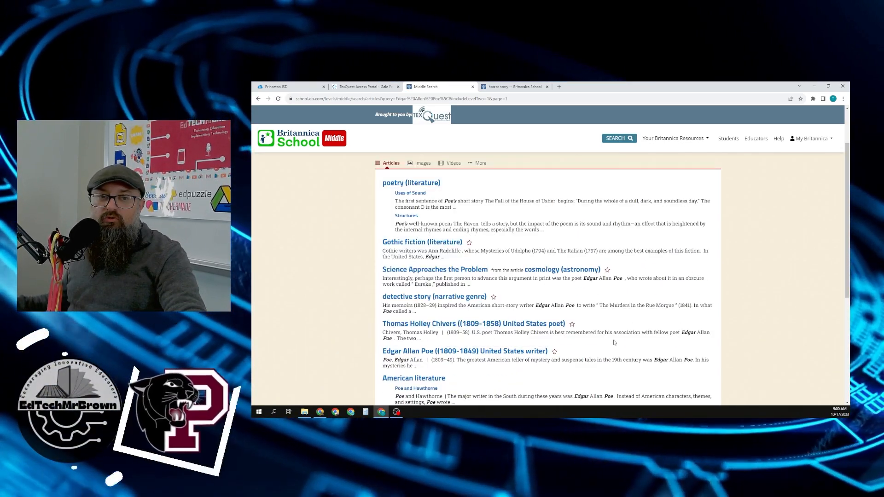
mouse_move(436, 269)
type("poe")
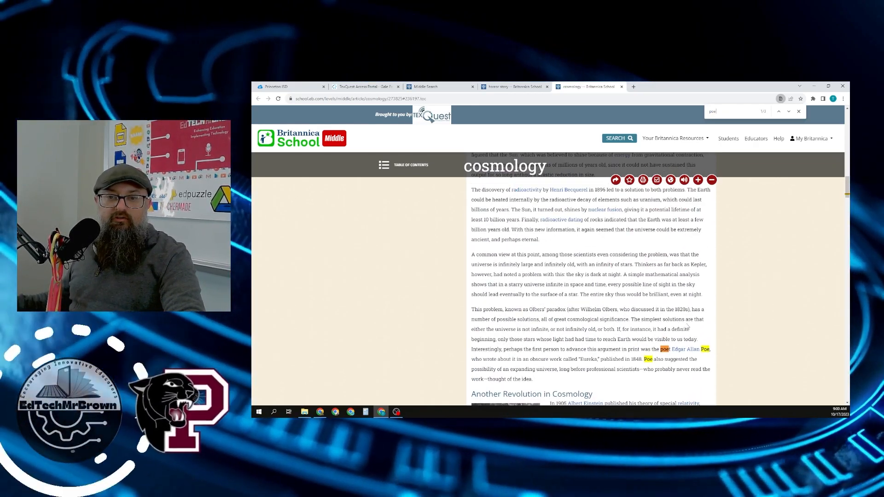
Reach the cosmology article's Poe and Eureka passage and check its Send to options.
scroll("down", 3)
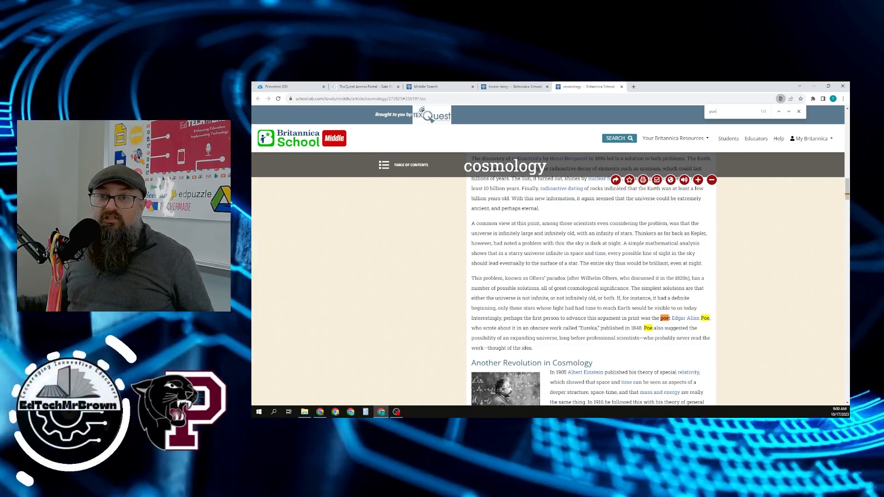
mouse_move(615, 179)
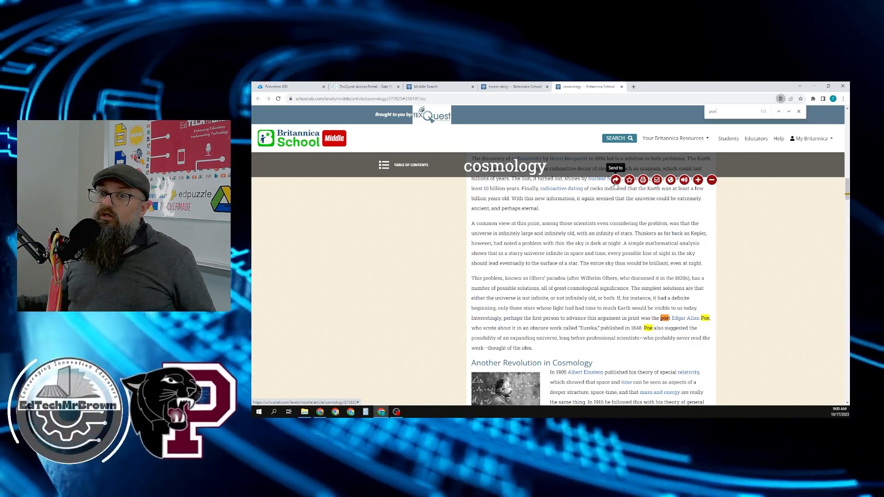
left_click(615, 179)
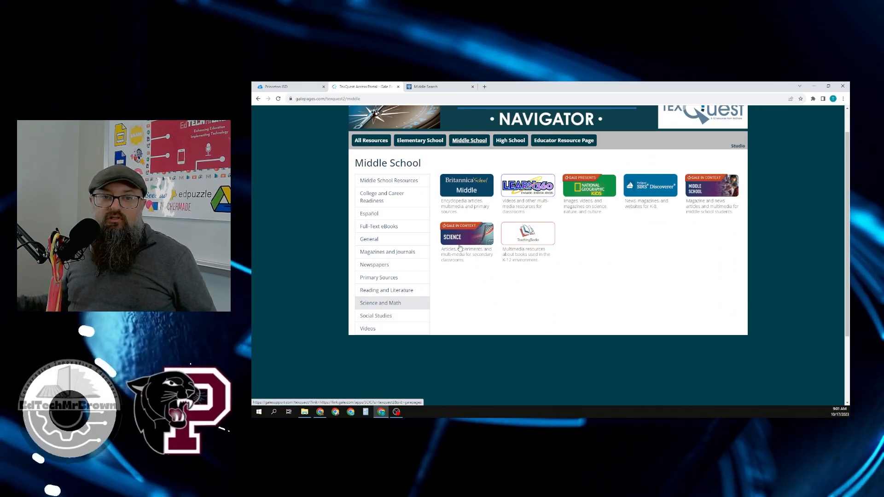
Search Gale In Context: Science for photosynthesis and open the full overview via Read more.
left_click(466, 233)
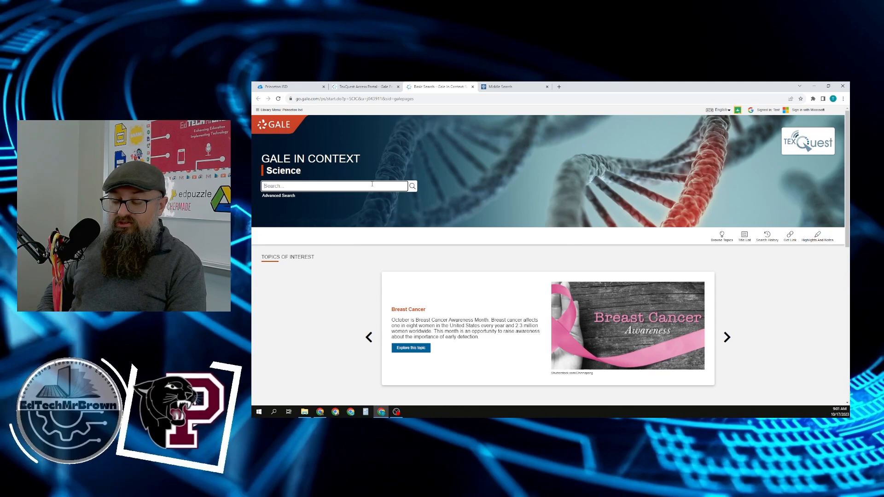
type("photosynthesis")
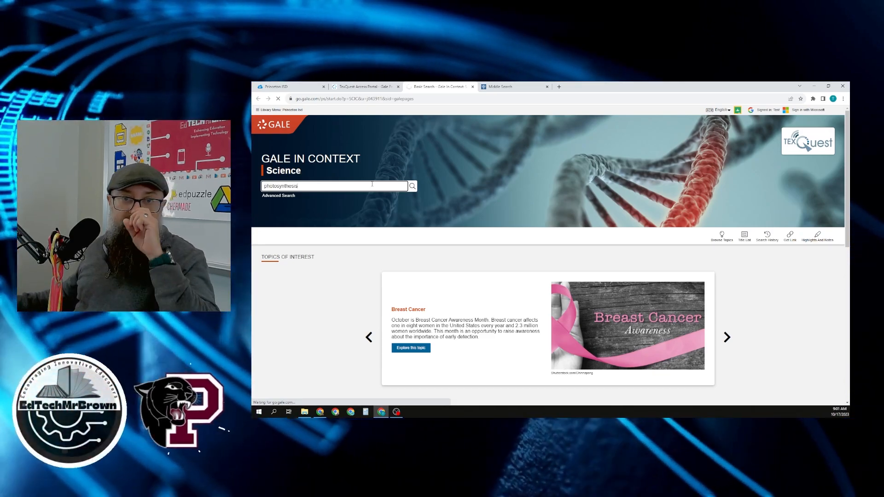
left_click(412, 186)
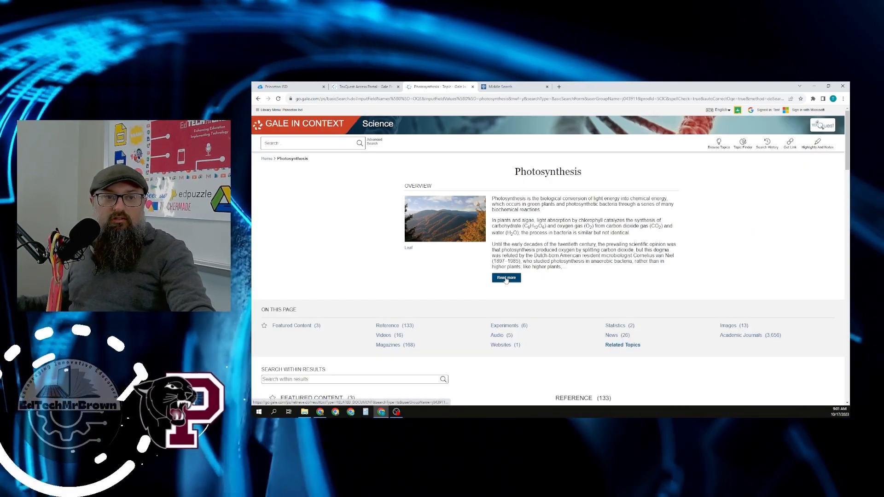
scroll("down", 3)
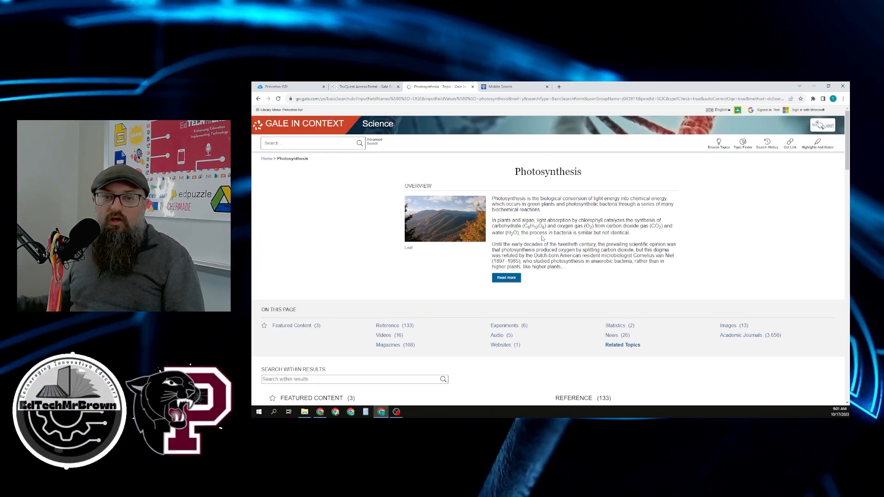
left_click(506, 278)
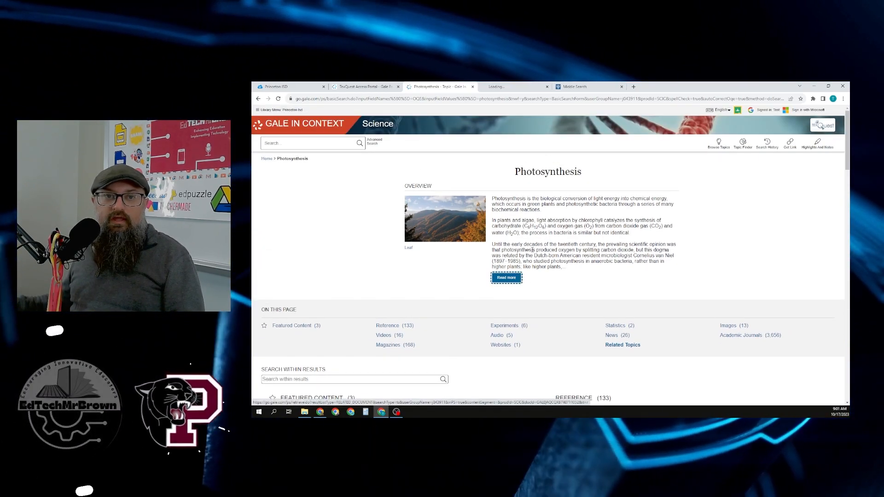
Read through the full Photosynthesis overview article in its new tab.
left_click(506, 278)
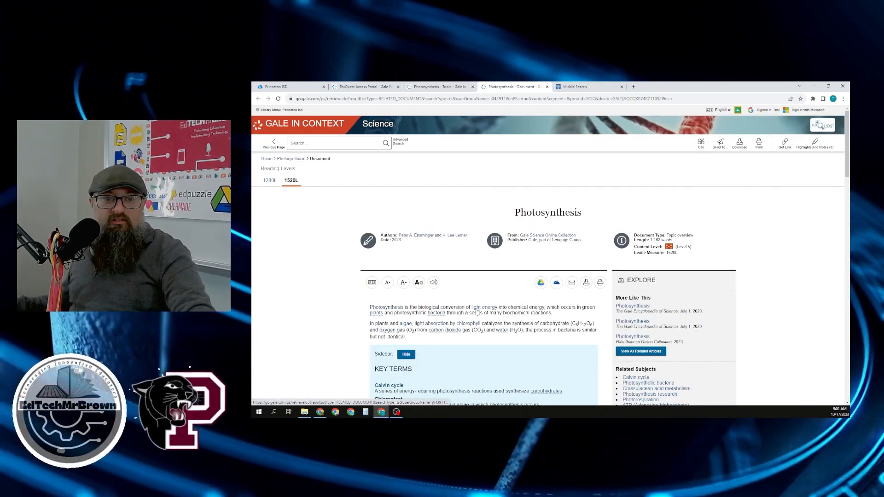
scroll("down", 3)
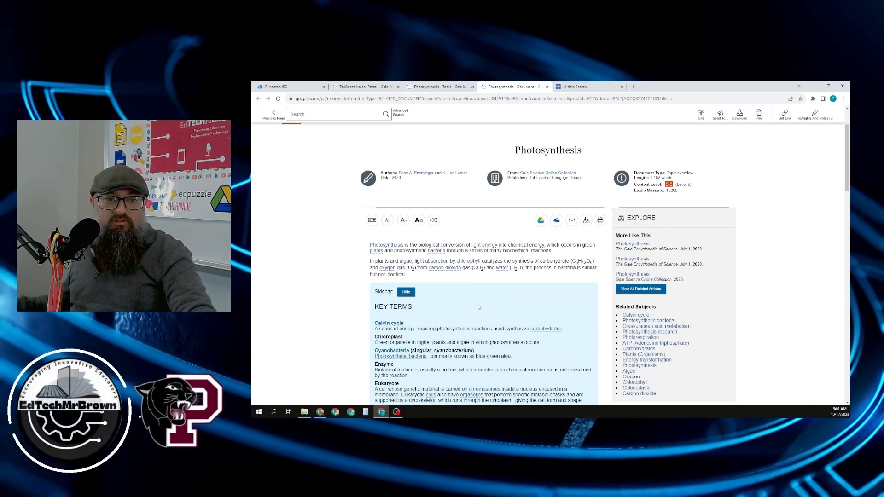
scroll("down", 3)
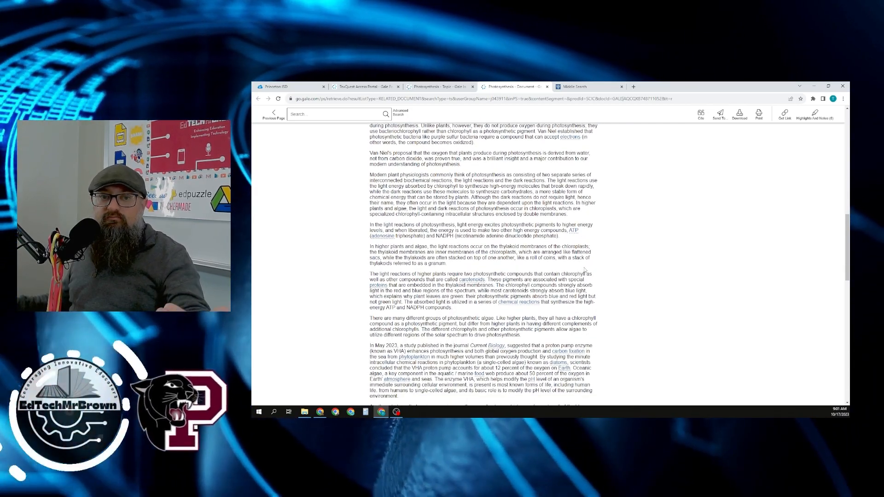
scroll("down", 3)
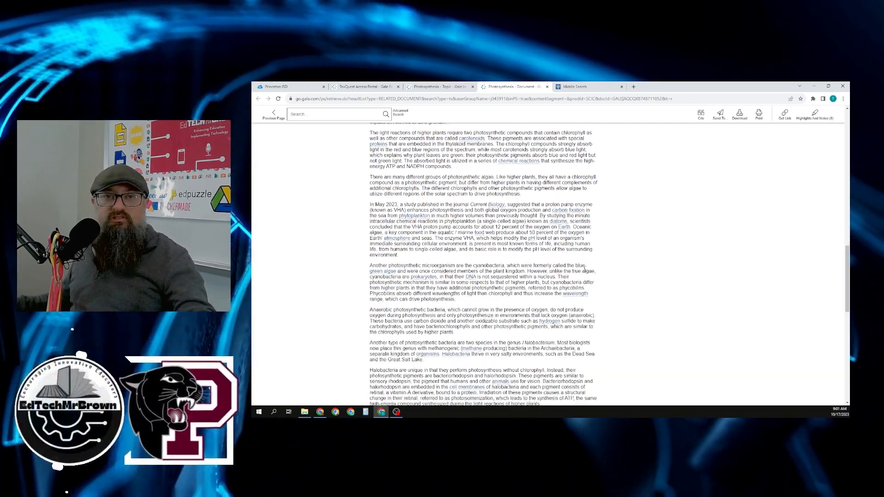
scroll("up", 3)
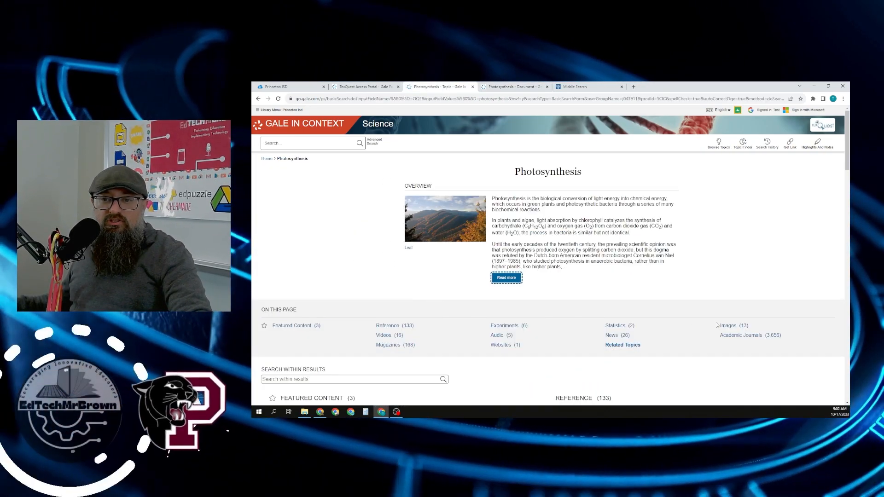
Filter to the 13 photosynthesis images and view the plant diagram's source citation.
left_click(732, 325)
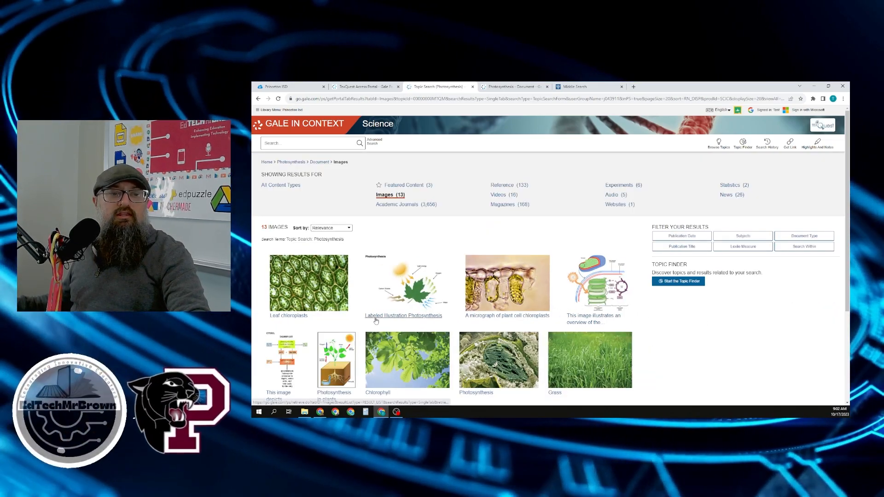
mouse_move(257, 296)
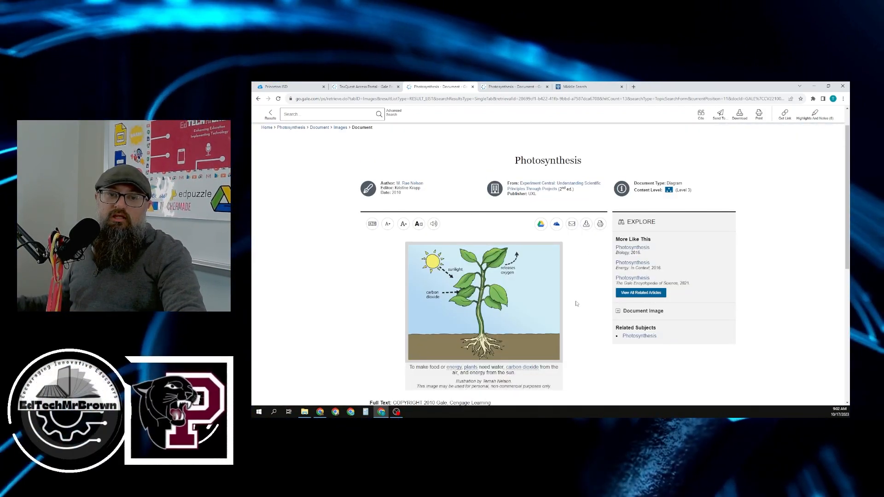
scroll("down", 3)
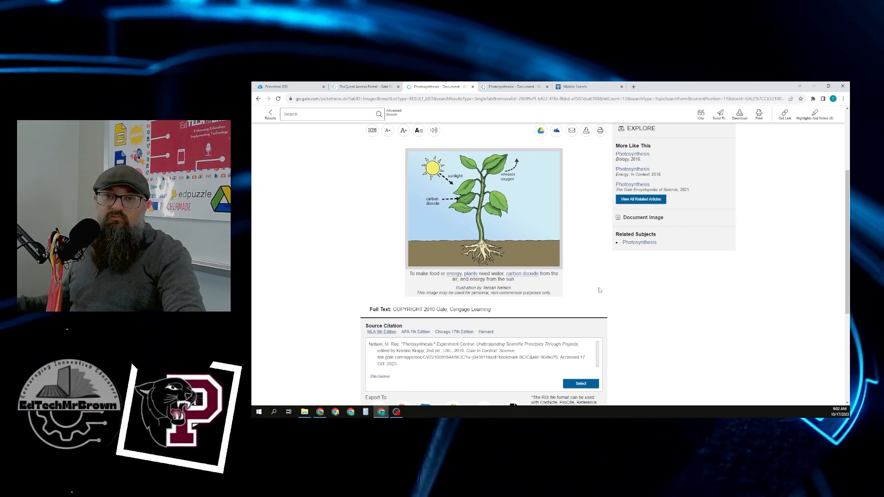
scroll("up", 3)
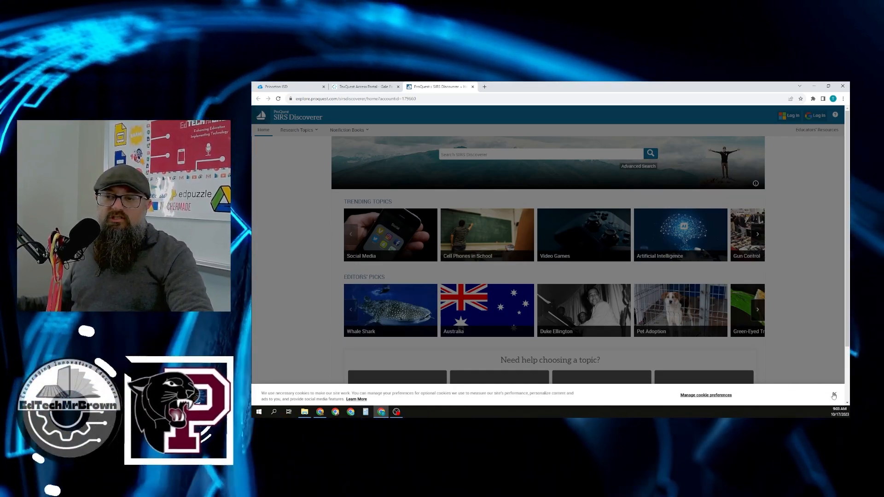
Search SIRS Discoverer for physics and open The Greatest Show on Earth article.
left_click(834, 395)
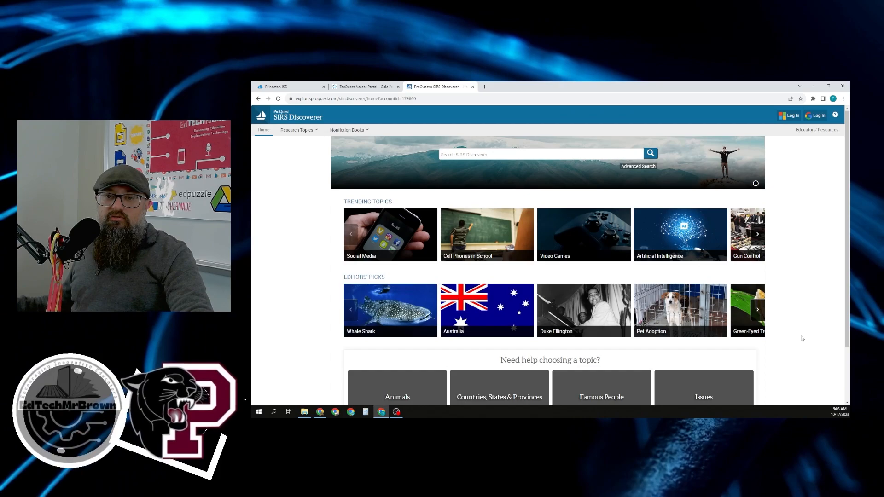
left_click(540, 153)
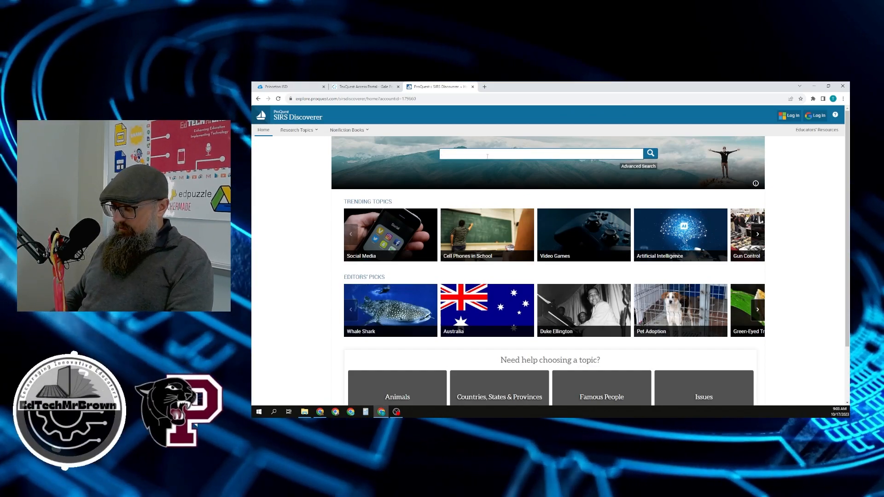
type("physi")
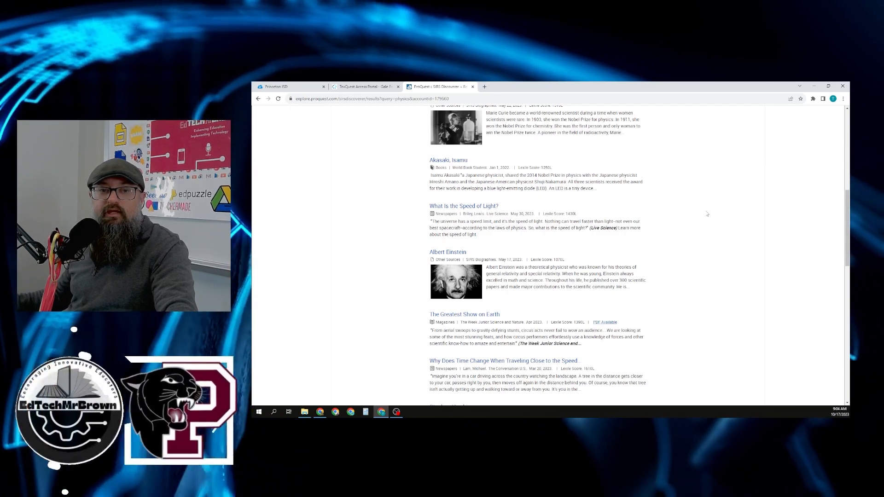
scroll("down", 3)
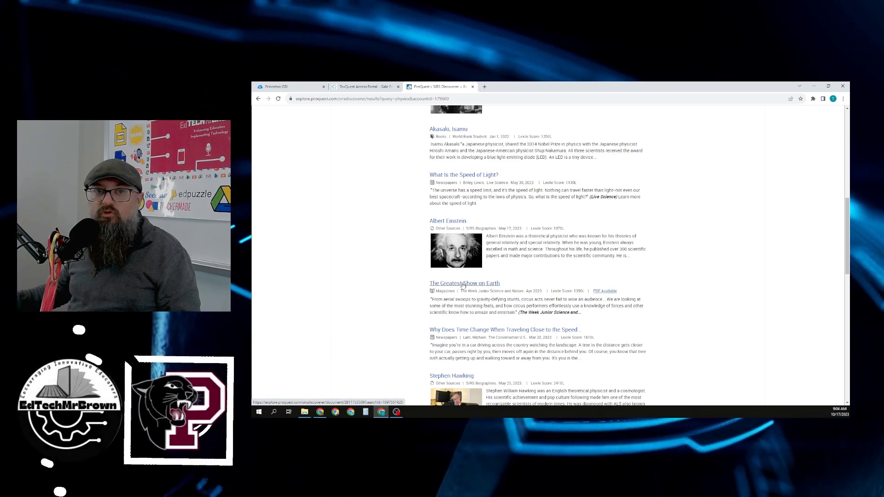
left_click(464, 283)
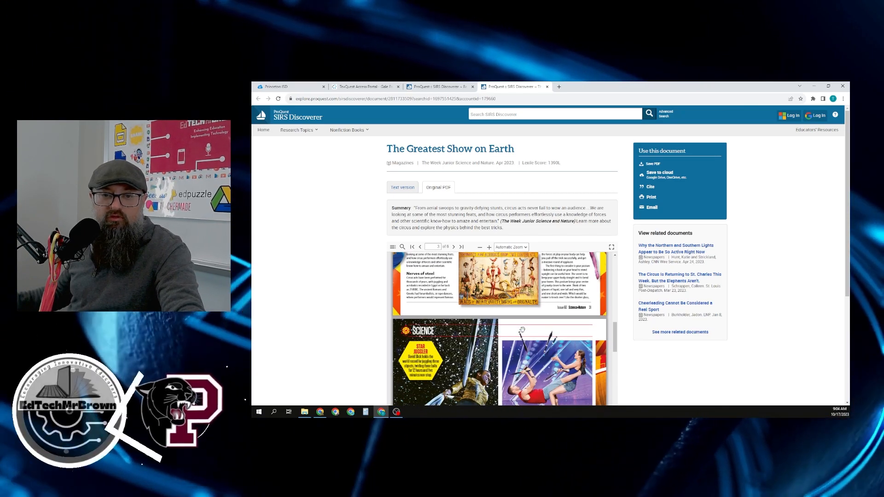
Save the article's text version as a PDF download and move over to Google Drive.
left_click(403, 187)
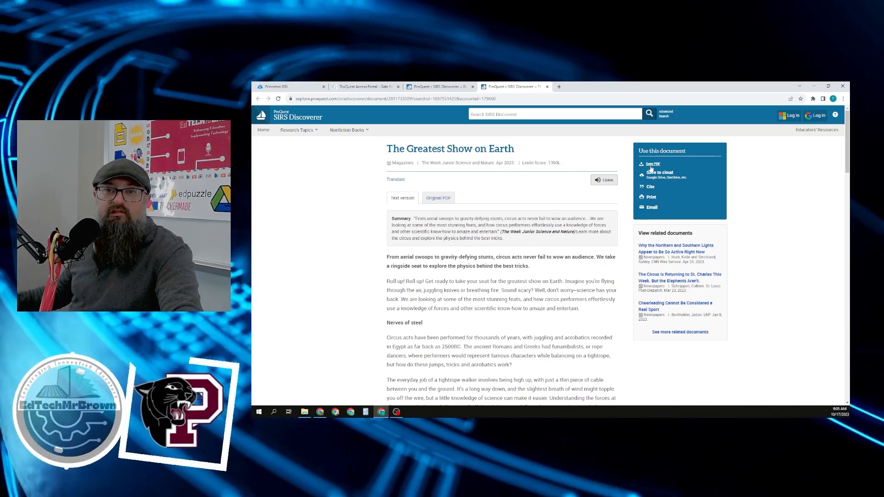
left_click(653, 164)
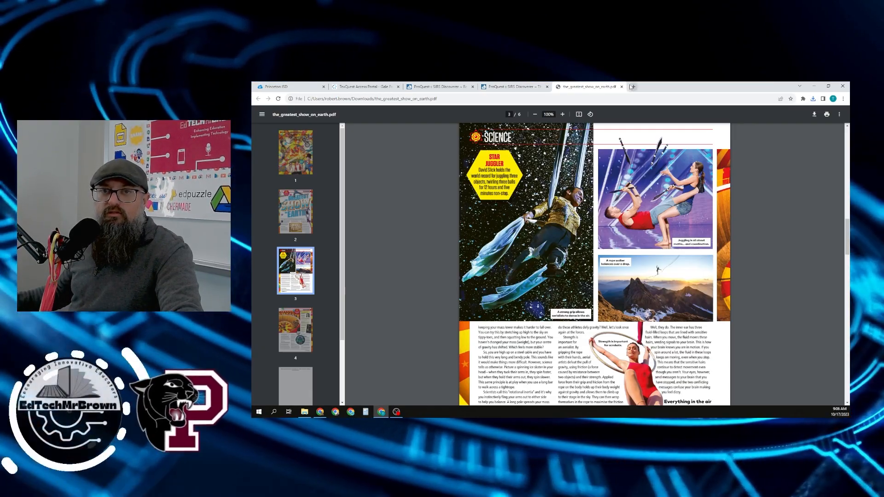
left_click(632, 87)
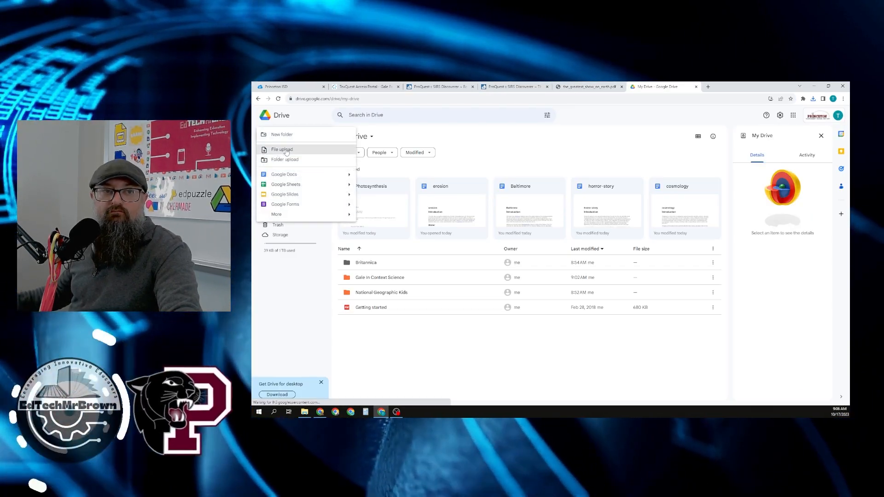
Upload the_greatest_show_on_earth.pdf from Downloads into My Drive, then return to the SIRS windmills results.
left_click(282, 149)
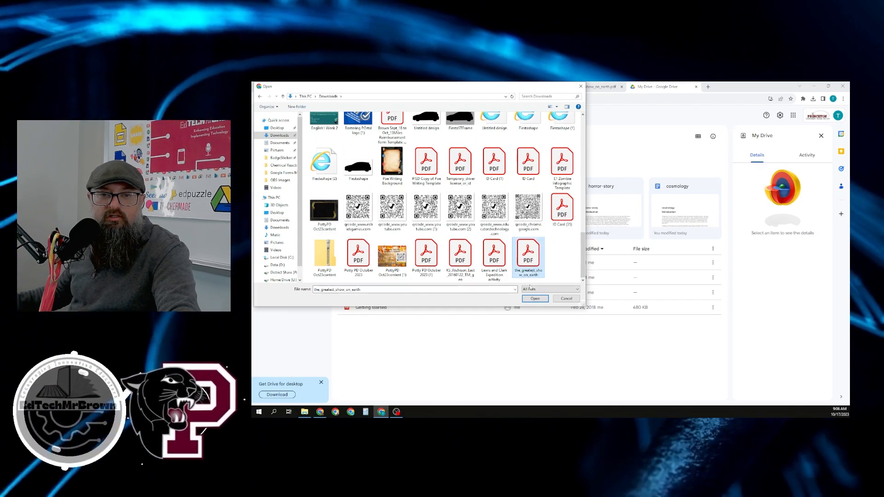
left_click(534, 299)
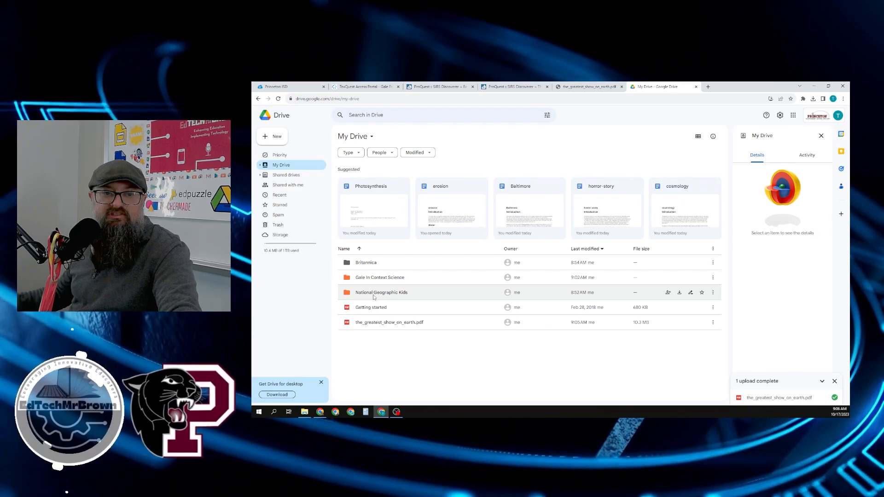
mouse_move(365, 263)
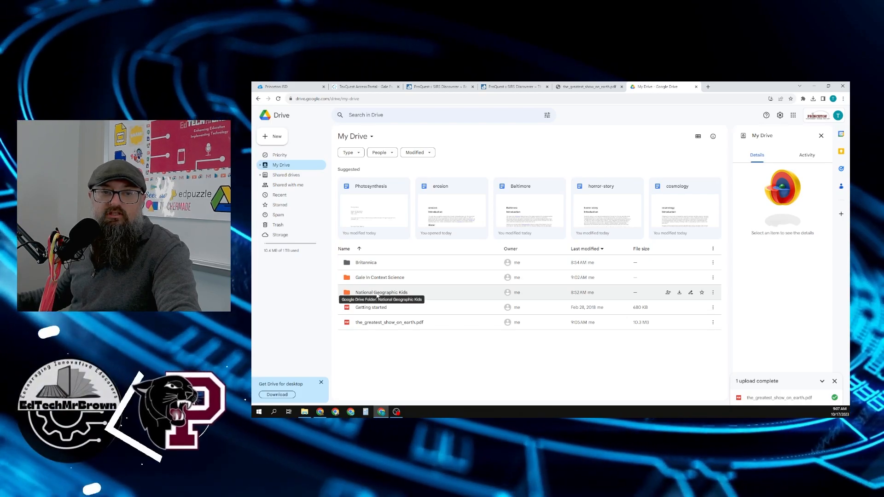
left_click(587, 87)
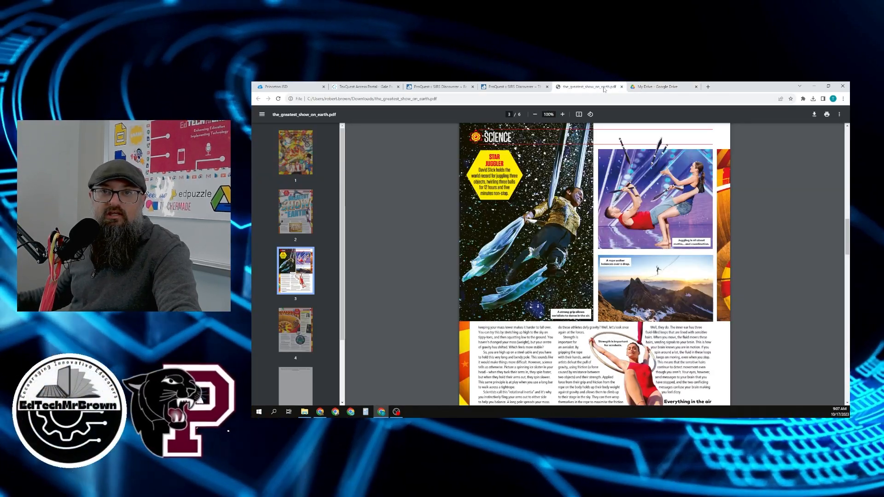
left_click(513, 86)
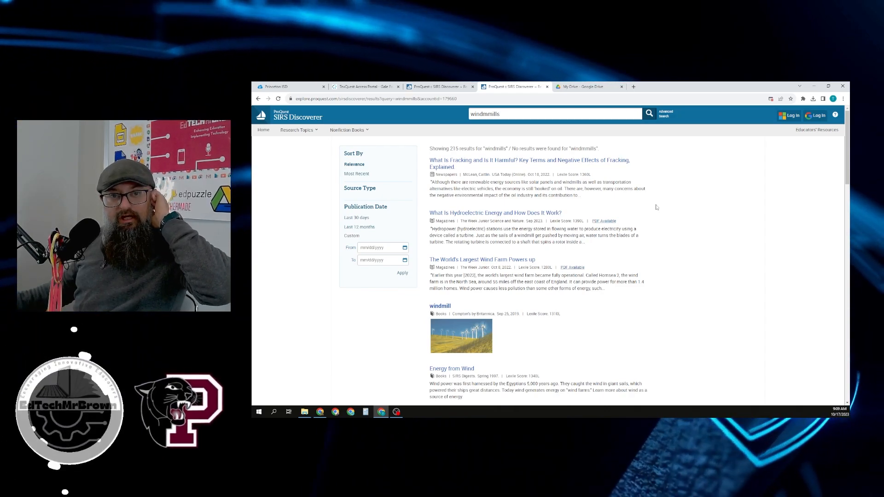
Open the wind farm article and the Energy from Wind result in new tabs.
scroll("down", 3)
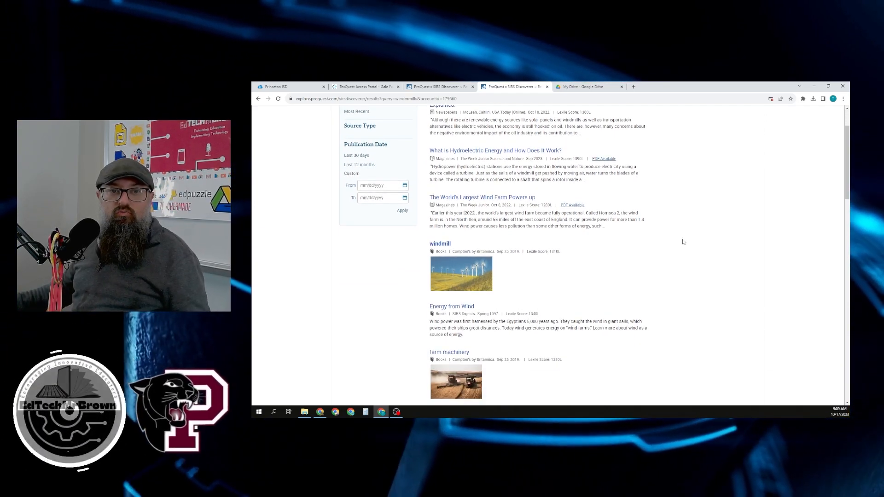
mouse_move(498, 197)
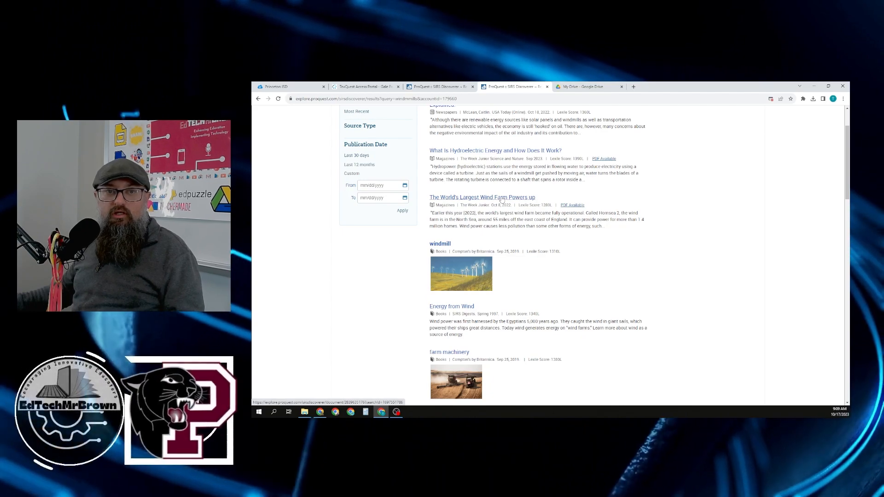
scroll("up", 3)
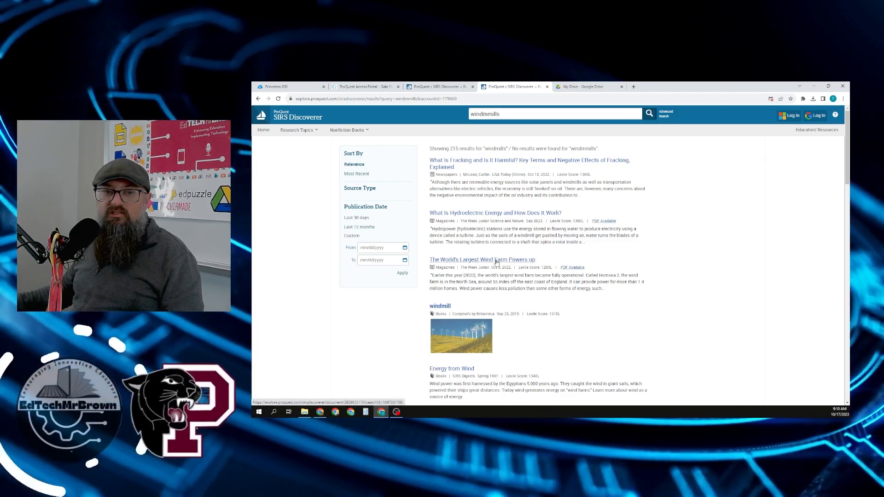
right_click(496, 260)
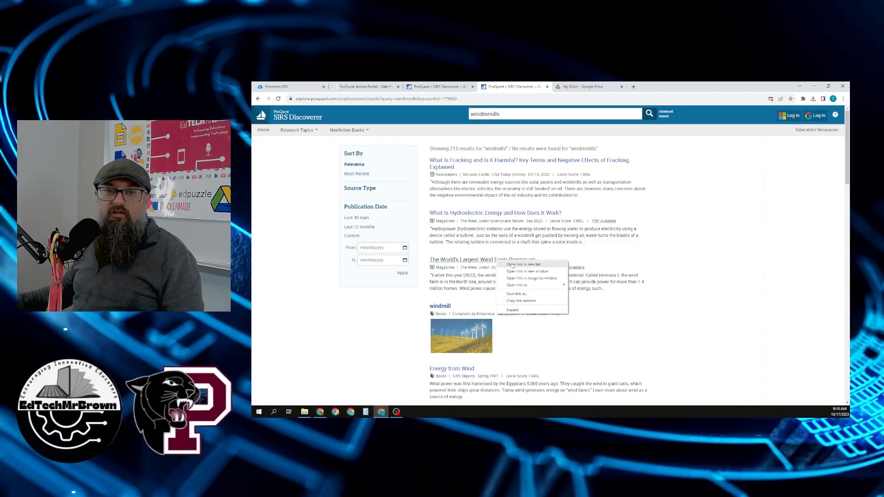
left_click(523, 264)
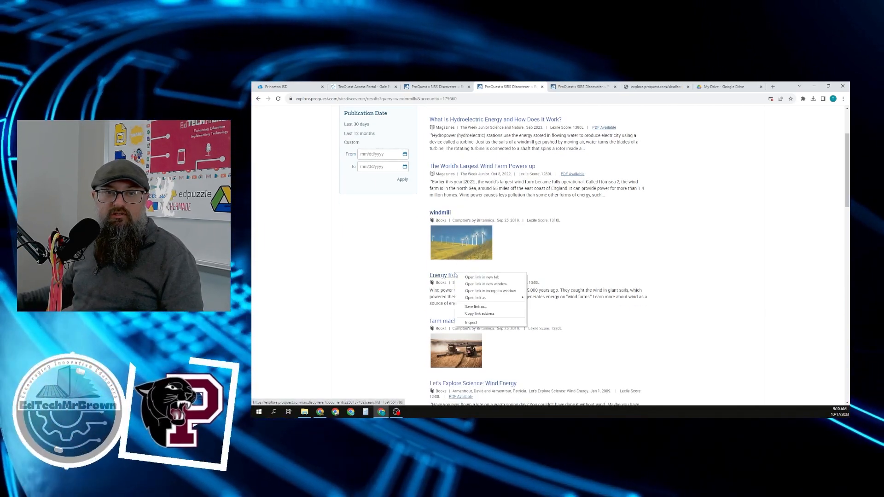
left_click(502, 283)
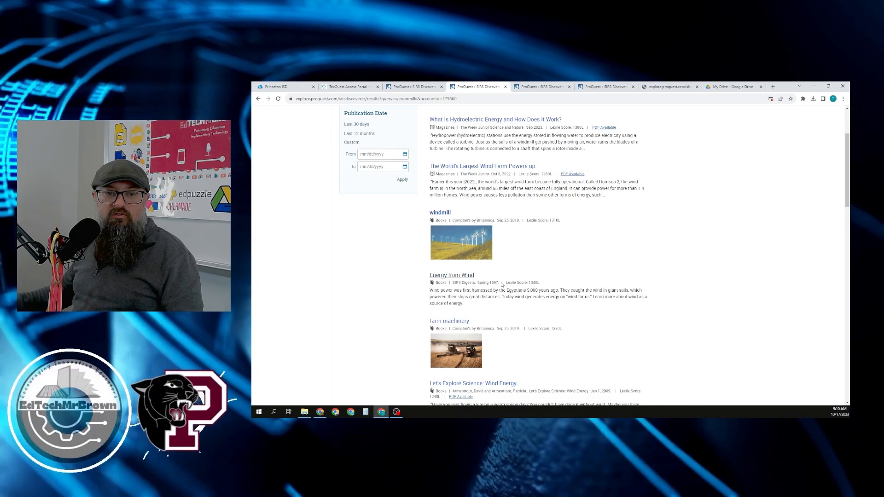
Bring up the Windmills image record from the results list.
scroll("down", 3)
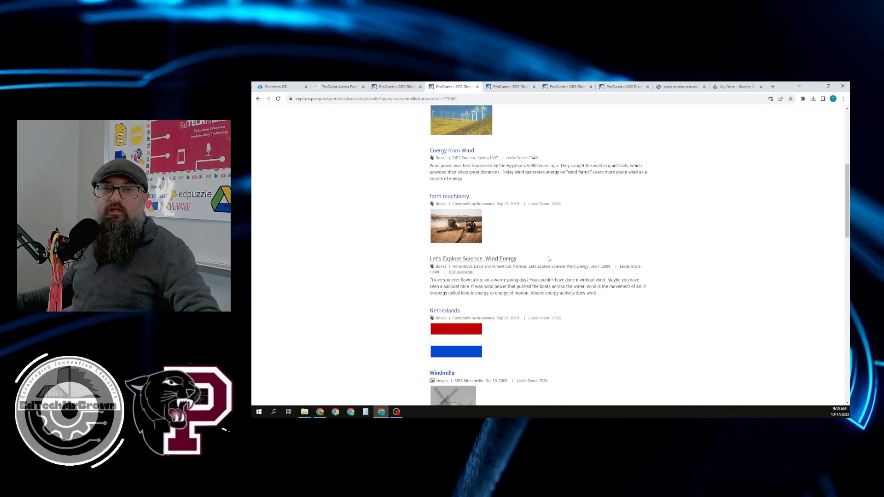
left_click(443, 373)
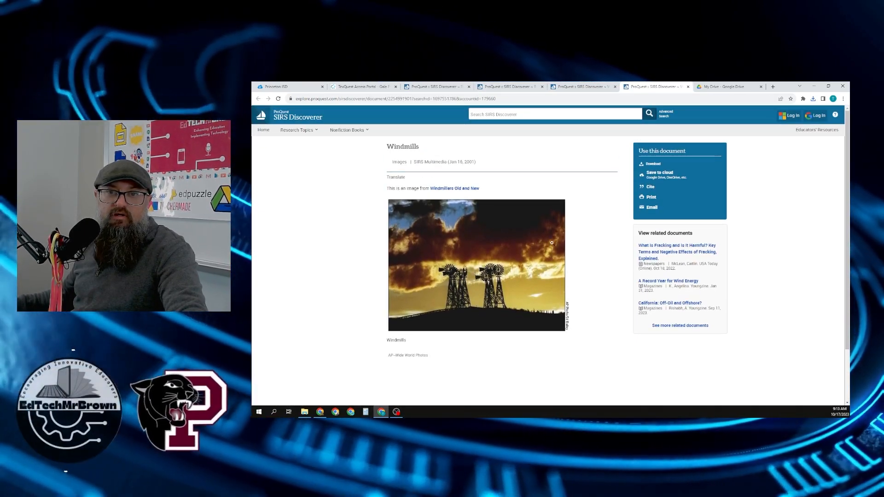
Download the Windmills image, copy its citation from the Cite dialog, and move to Google Slides.
left_click(814, 98)
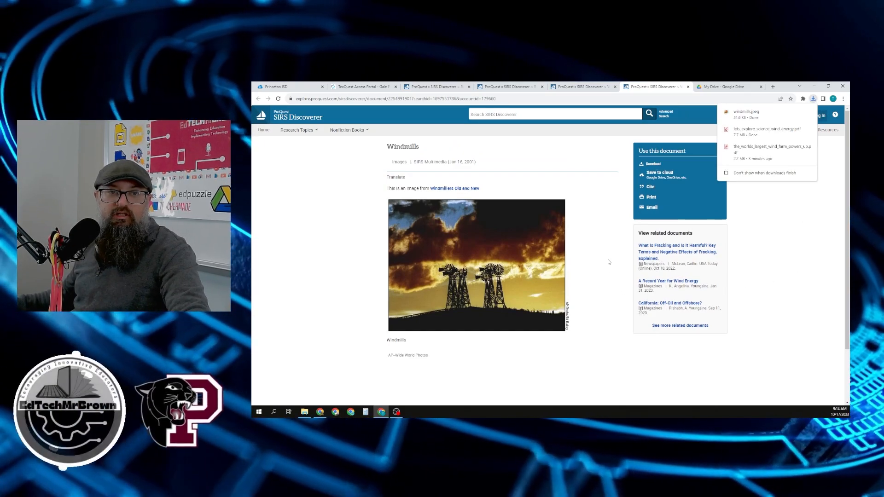
left_click(650, 187)
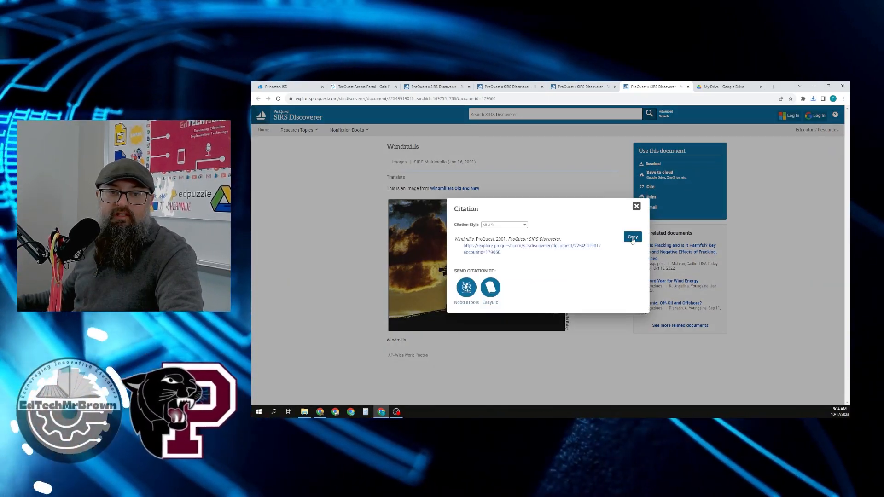
left_click(636, 205)
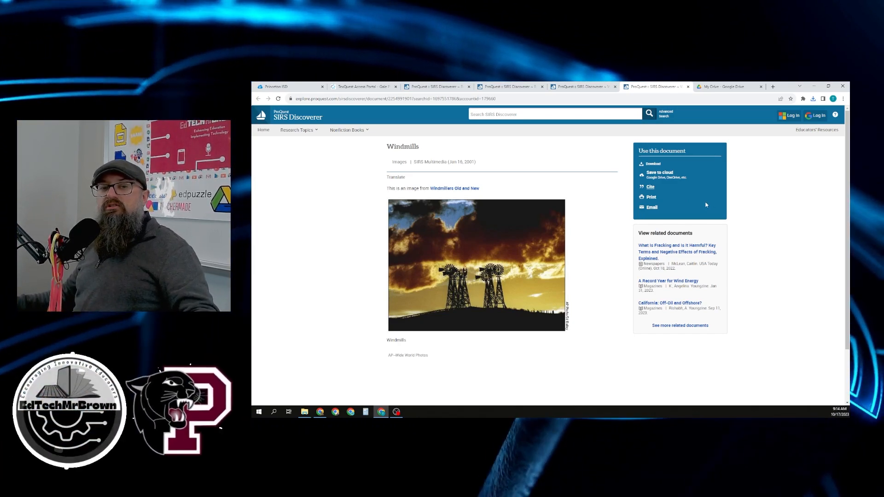
left_click(728, 86)
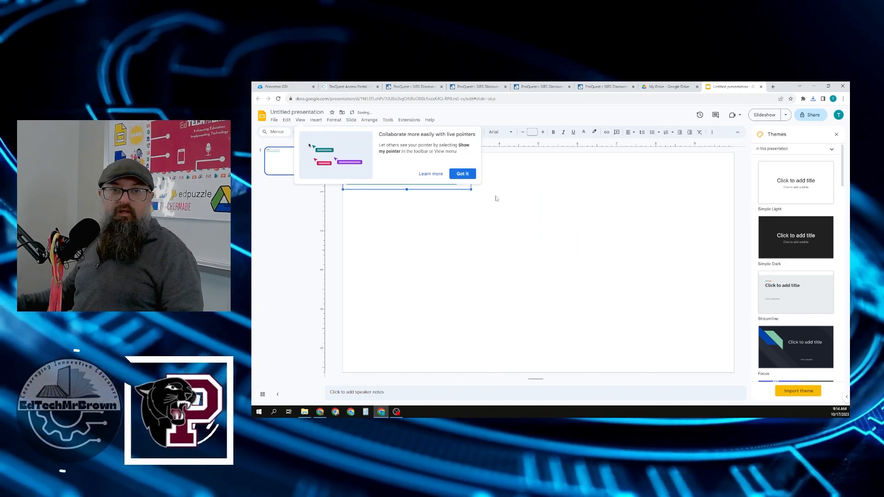
Paste the citation and insert the windmills image from Downloads onto the first slide, then check Drive.
left_click(462, 173)
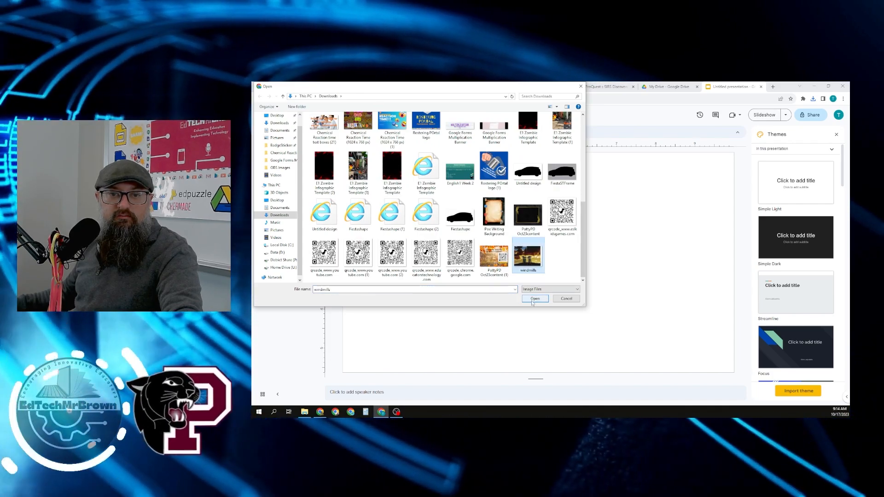
left_click(535, 299)
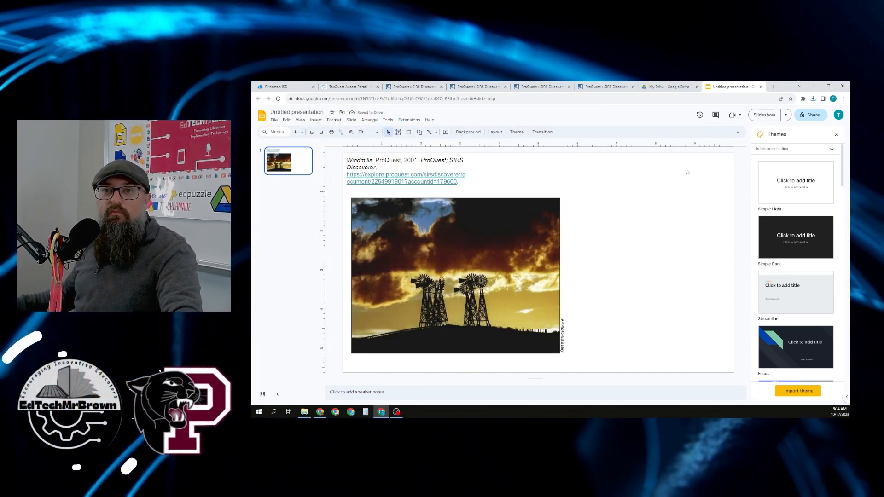
left_click(670, 86)
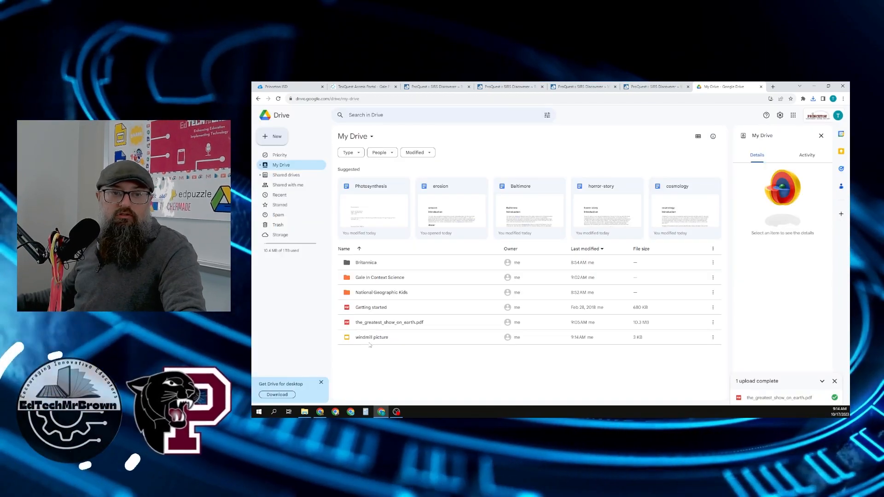